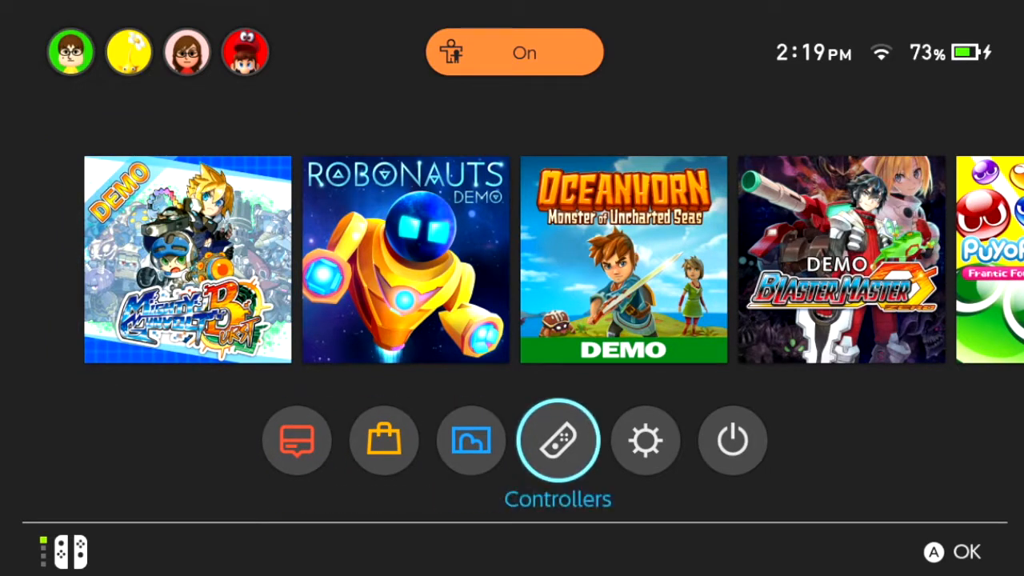
Reach the Internet settings list of registered and nearby Wi-Fi networks from System Settings.
left_click(645, 440)
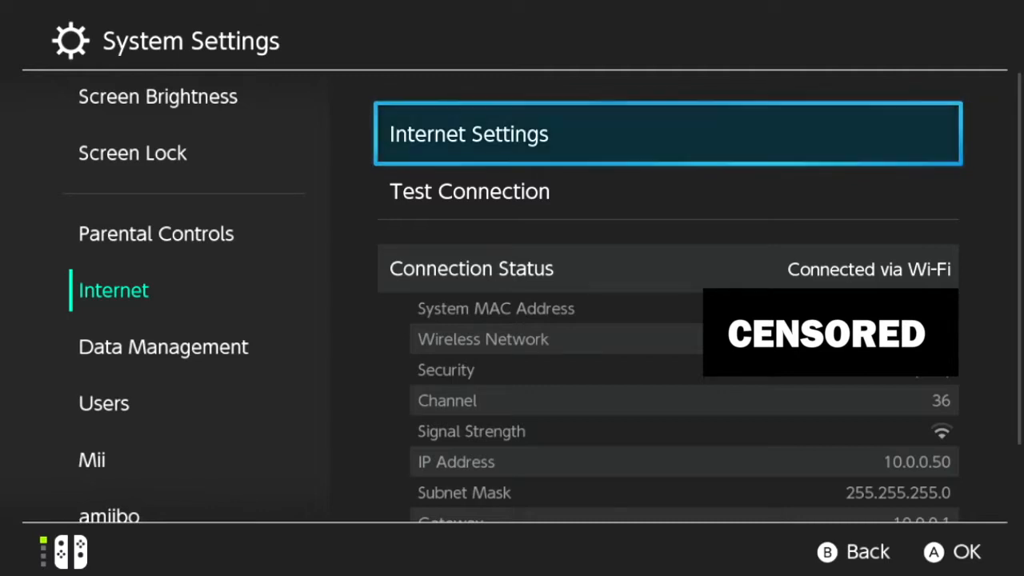
left_click(467, 134)
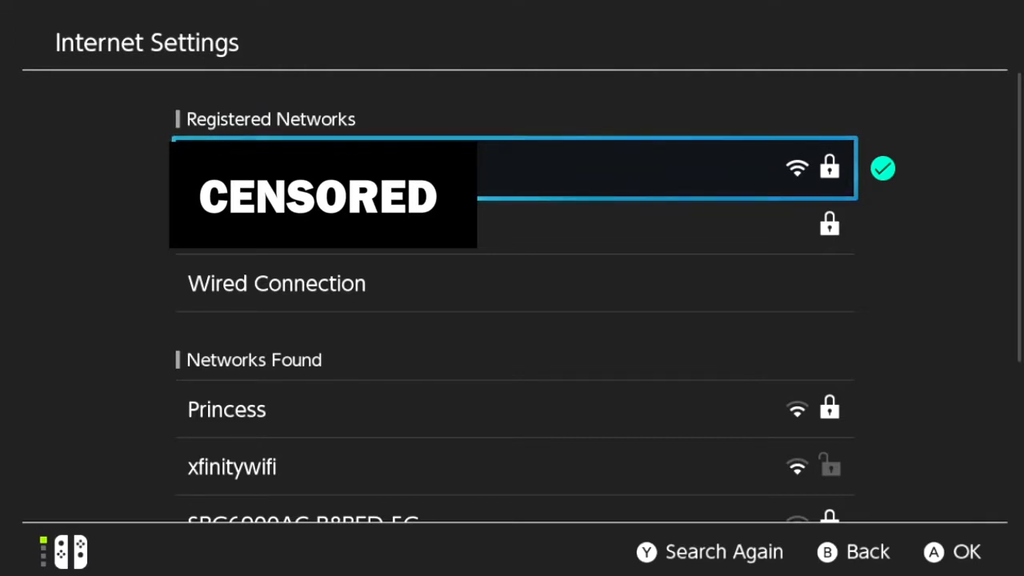
Select the registered network and acknowledge the reselect notice to reach its options.
left_click(543, 168)
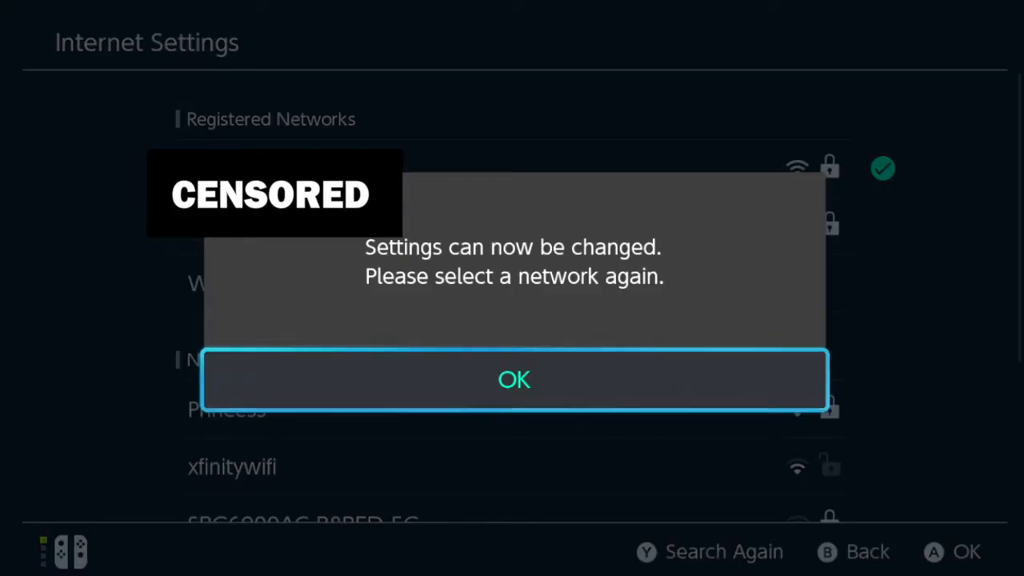
left_click(515, 379)
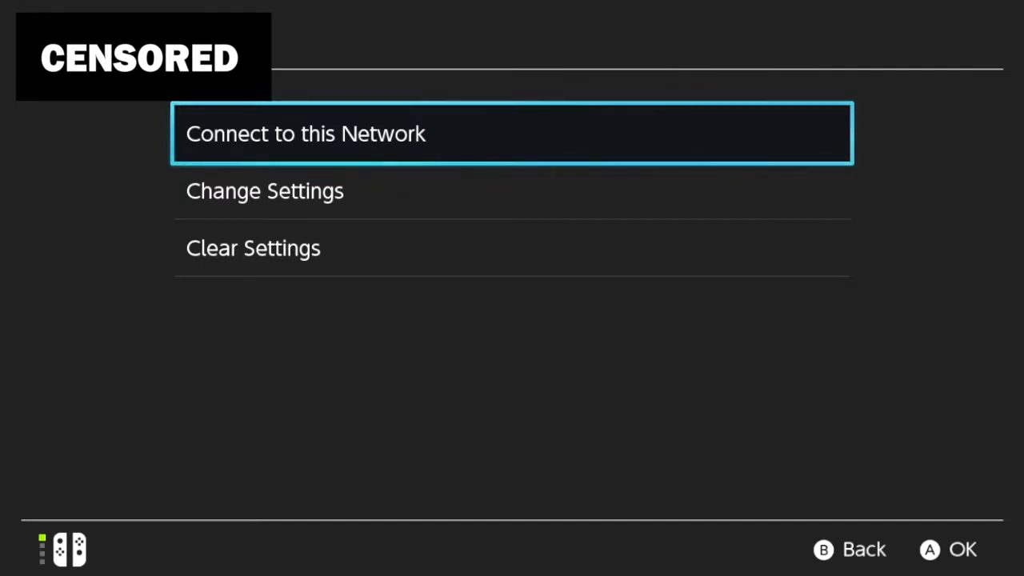
Edit the registered network's settings and switch its DNS setting to Manual.
left_click(264, 190)
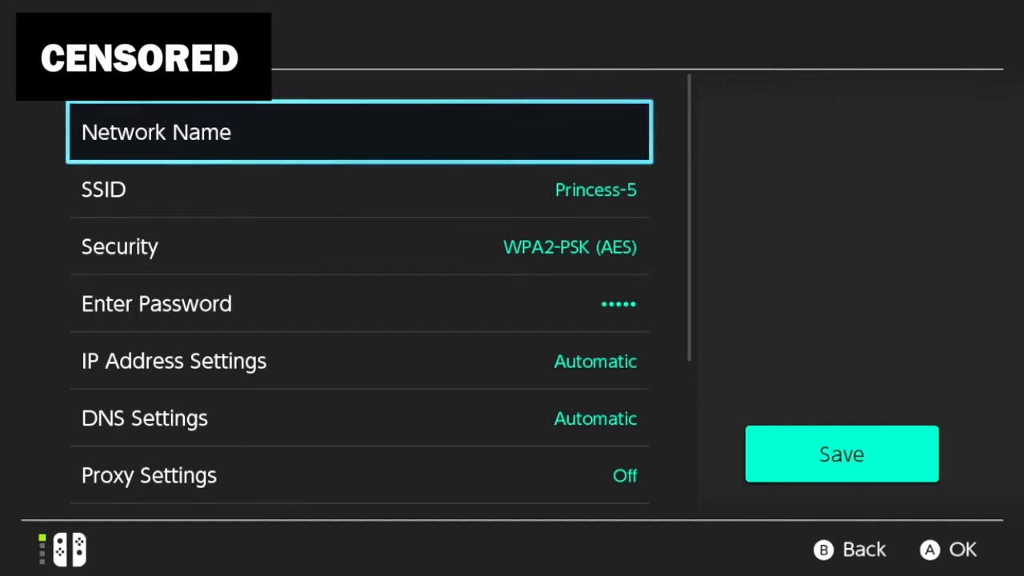
scroll("down", 3)
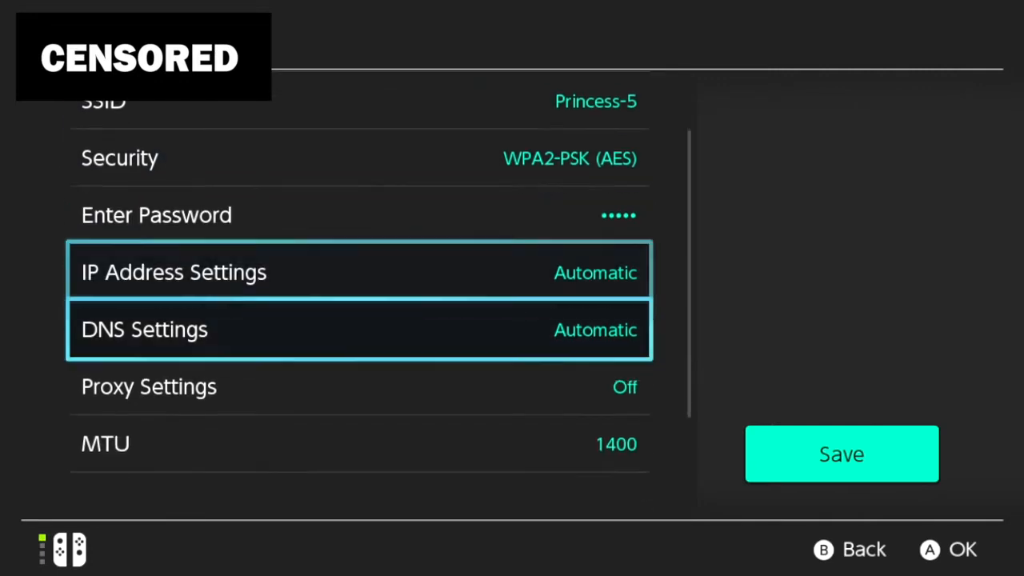
left_click(144, 329)
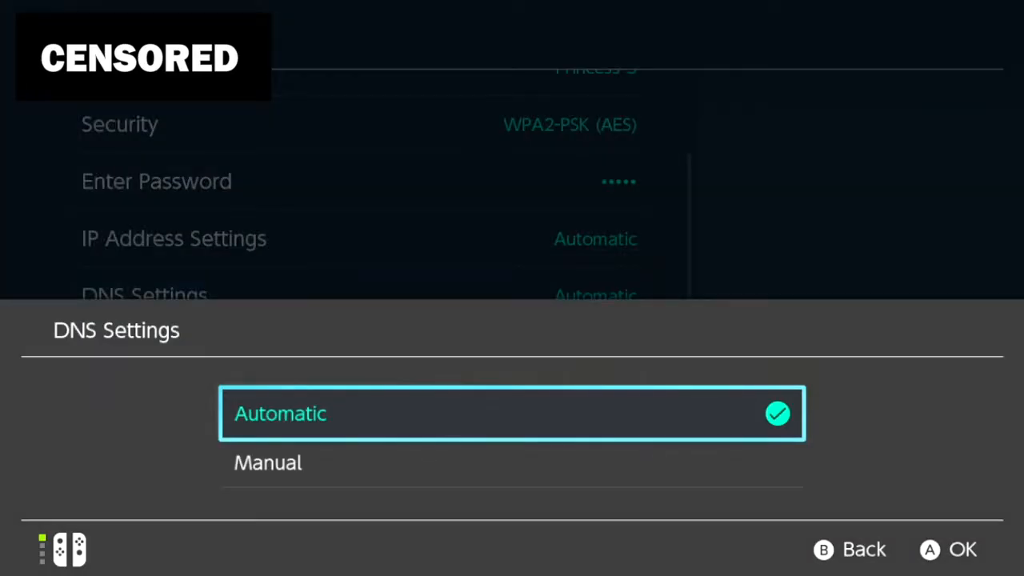
left_click(269, 464)
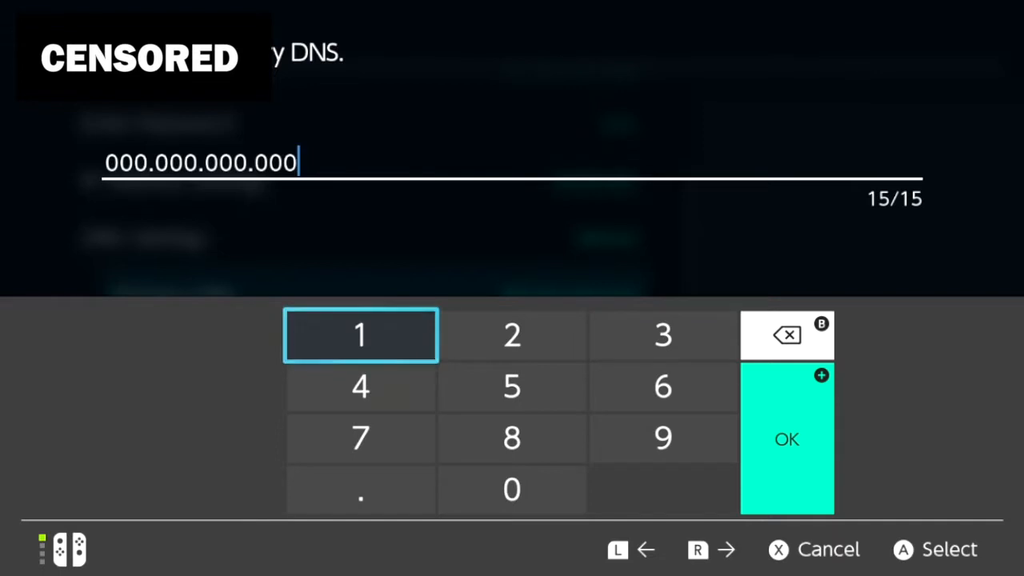
Replace the default primary DNS digits with 045.055.142.122 and confirm it.
left_click(788, 334)
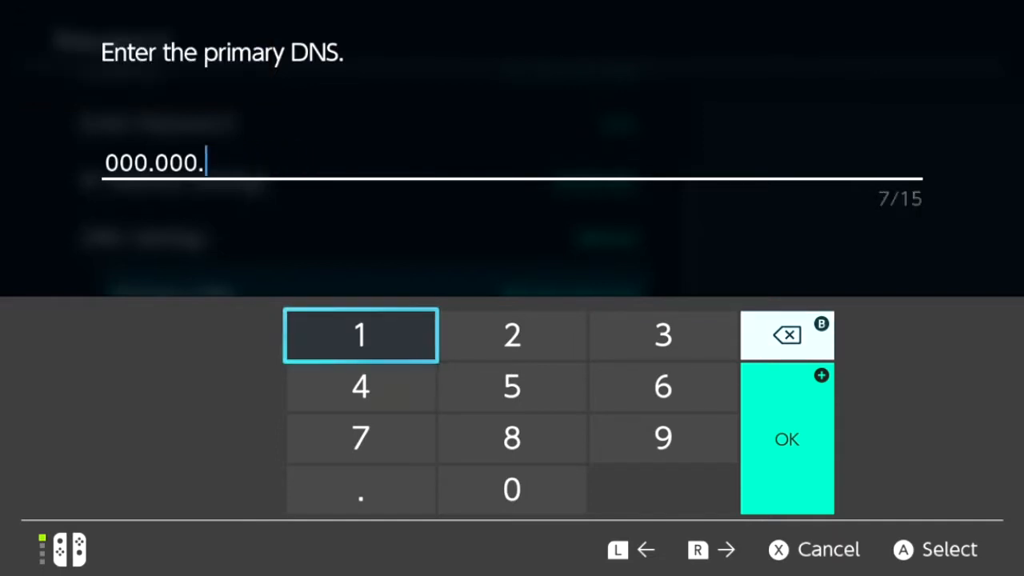
left_click(787, 335)
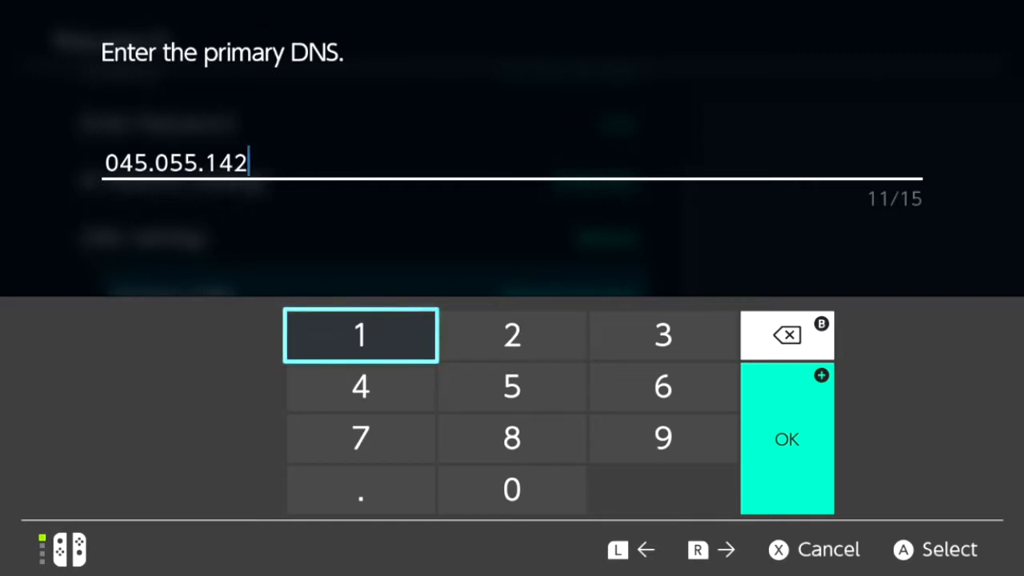
left_click(360, 336)
type(".122")
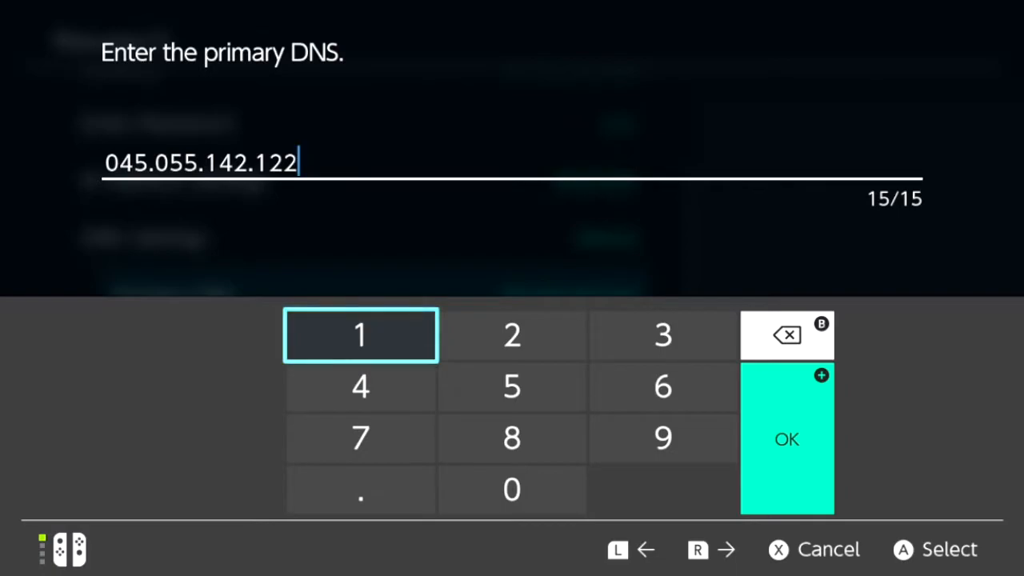
left_click(787, 439)
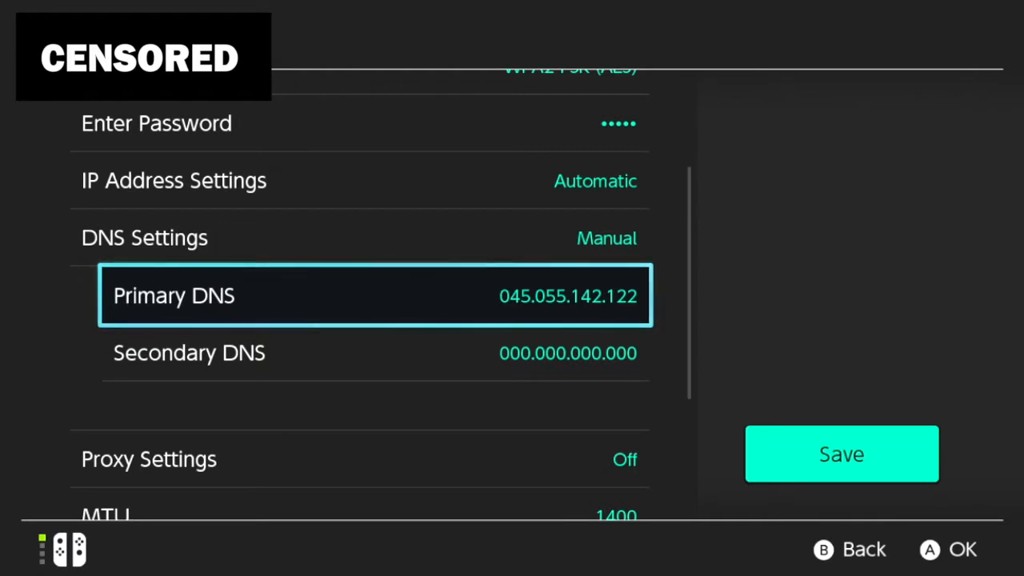
Save the network settings and attempt a connection, acknowledging the registration-required failure.
left_click(841, 455)
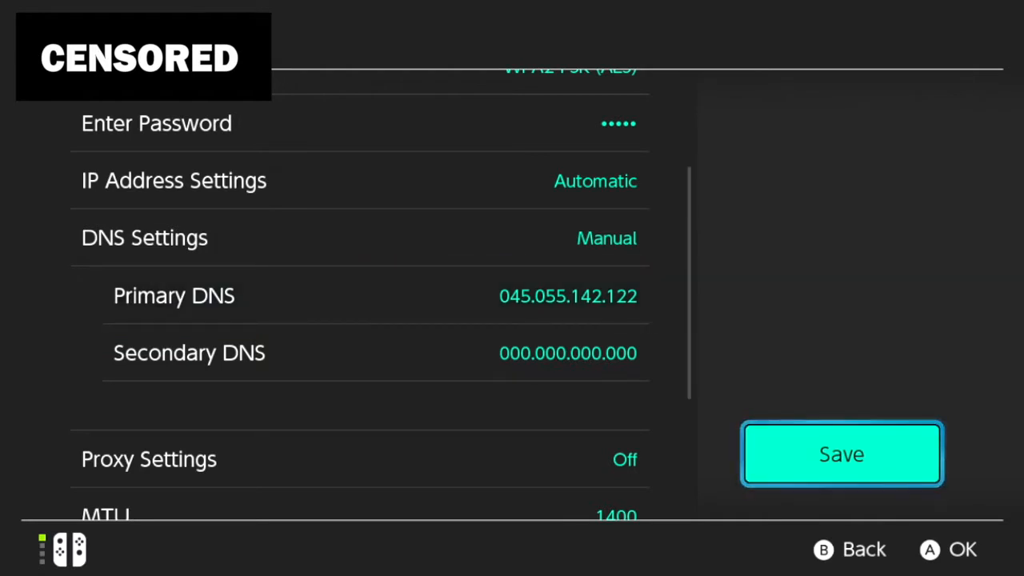
left_click(841, 454)
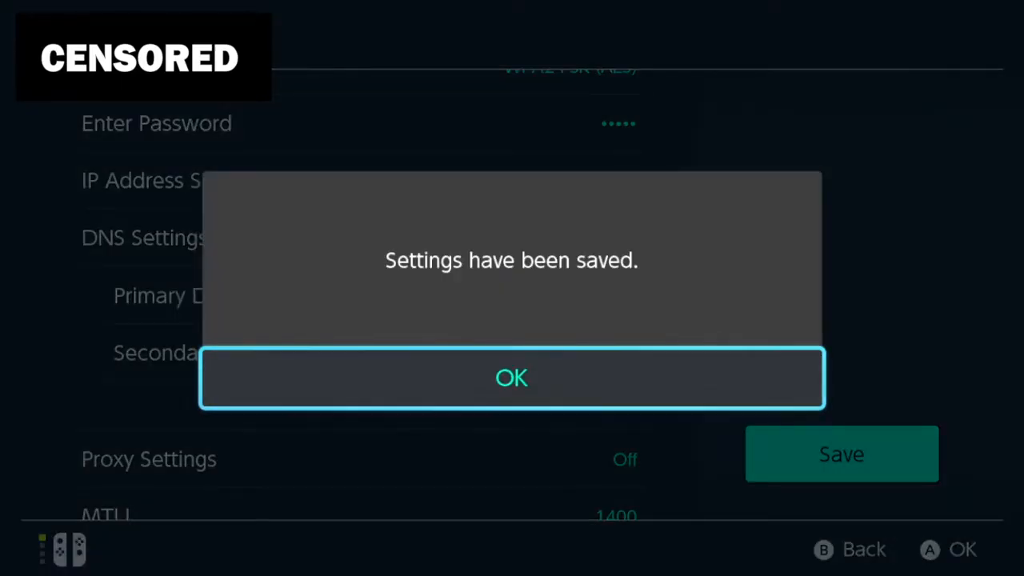
left_click(512, 378)
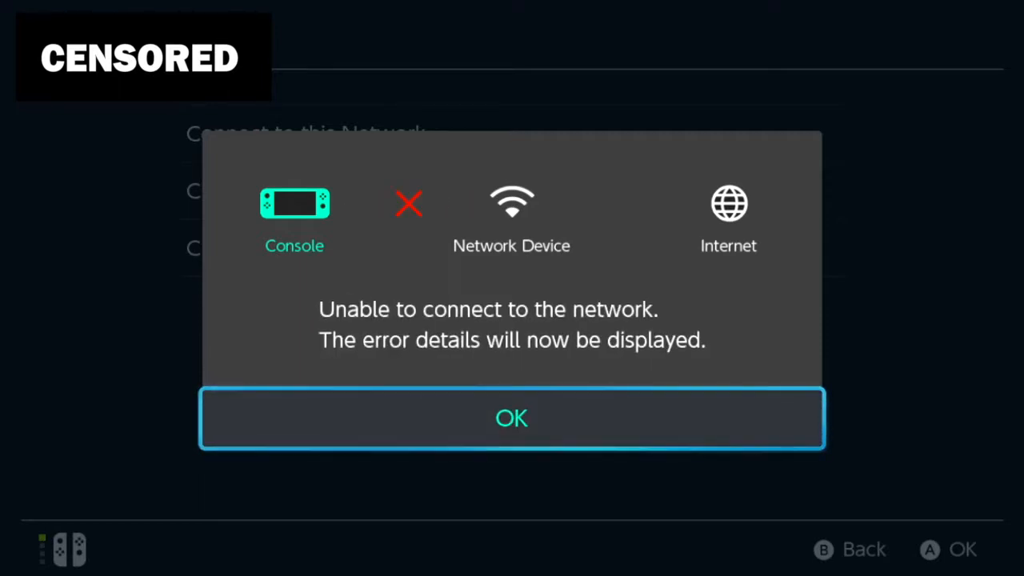
left_click(512, 418)
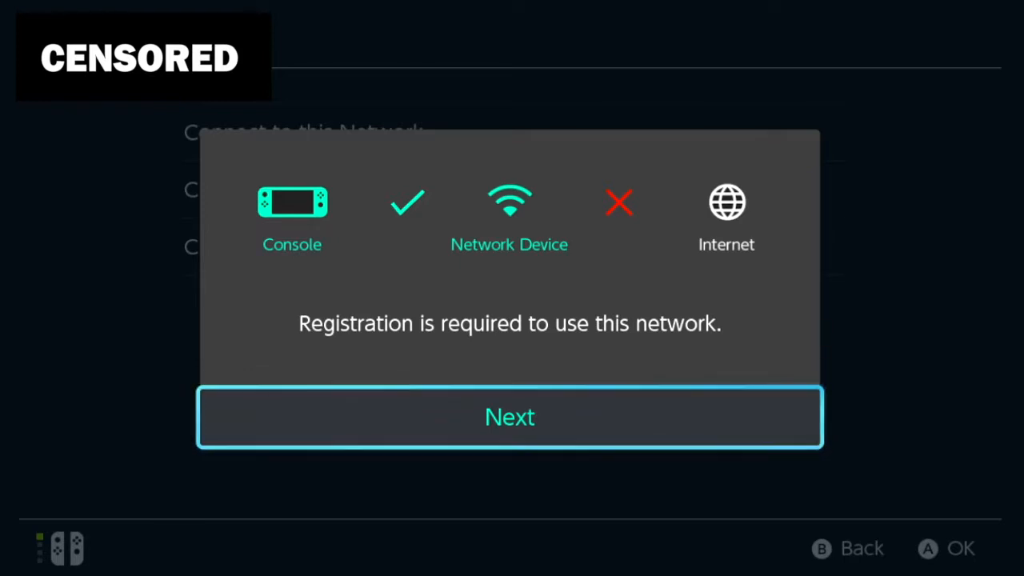
Continue past the registration notice so the hidden browser loads the Google sign-in page.
left_click(508, 416)
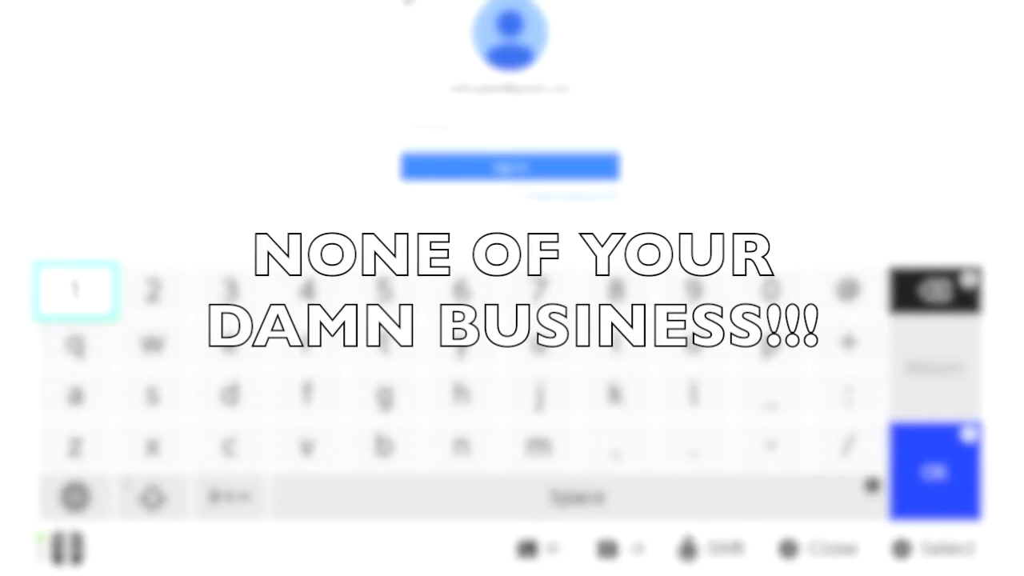
Submit the Google account sign-in and switch from the homepage to Google Images.
left_click(835, 252)
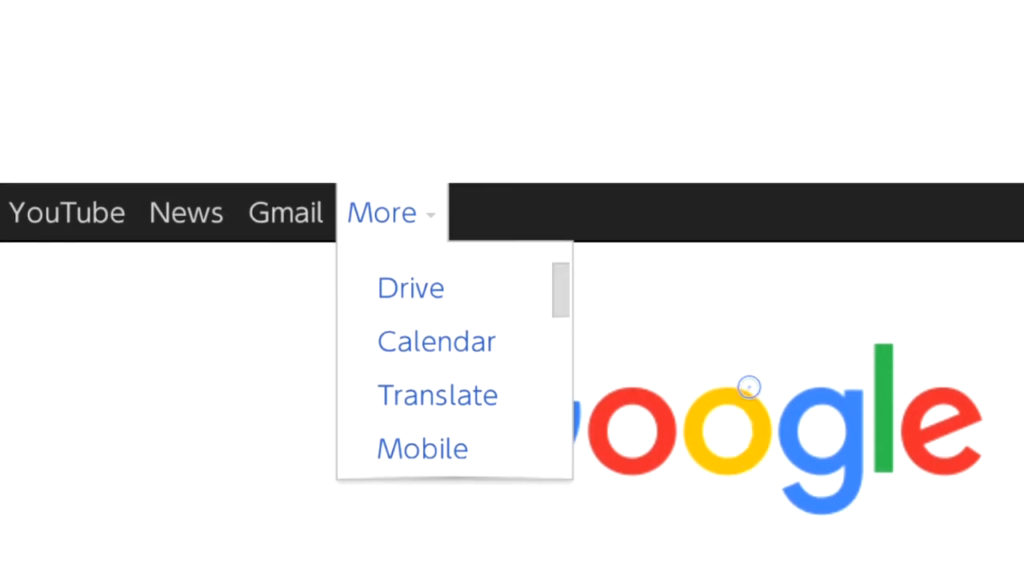
mouse_move(704, 289)
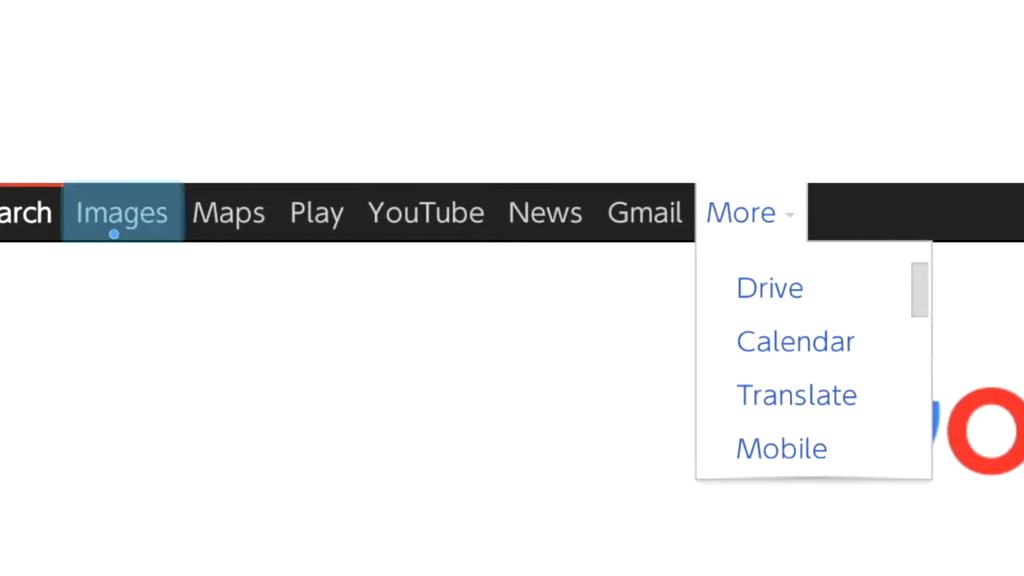
left_click(121, 211)
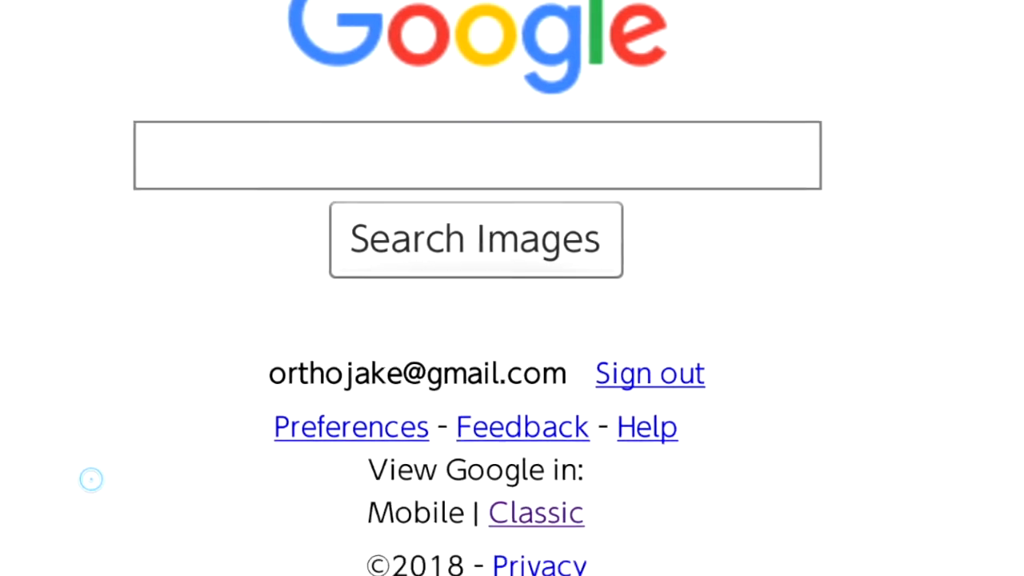
scroll("down", 3)
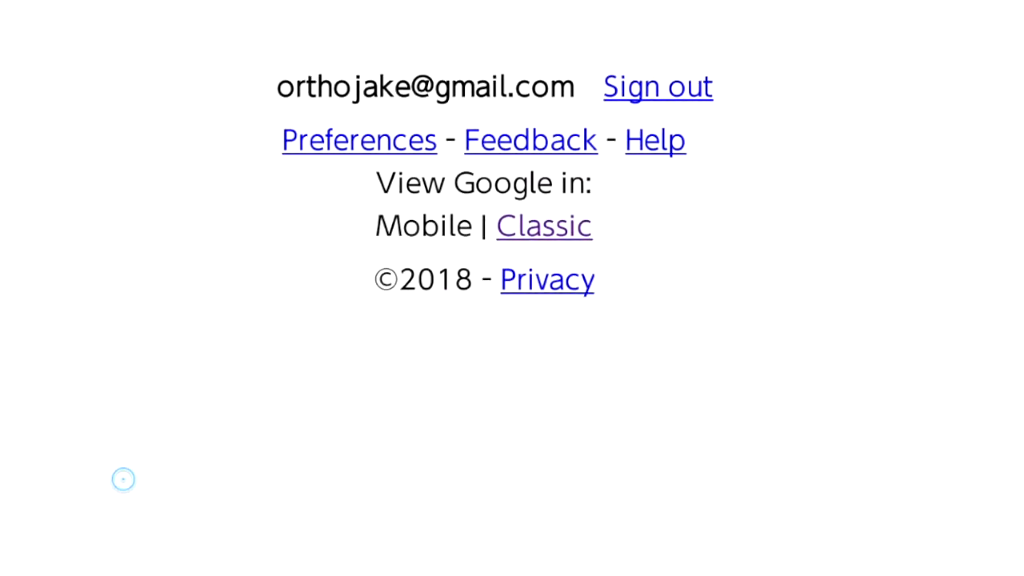
mouse_move(121, 408)
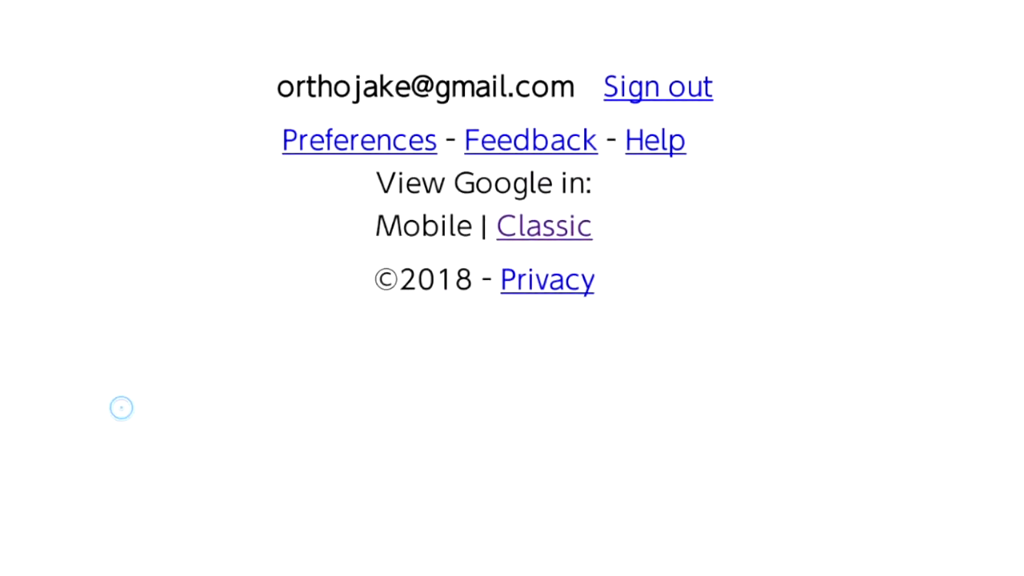
mouse_move(365, 413)
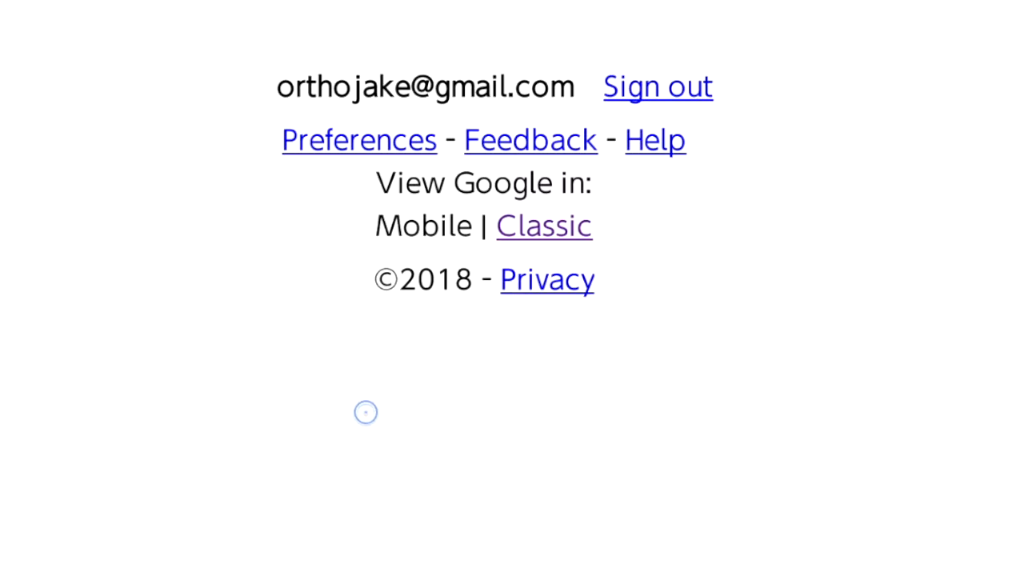
scroll("down", 3)
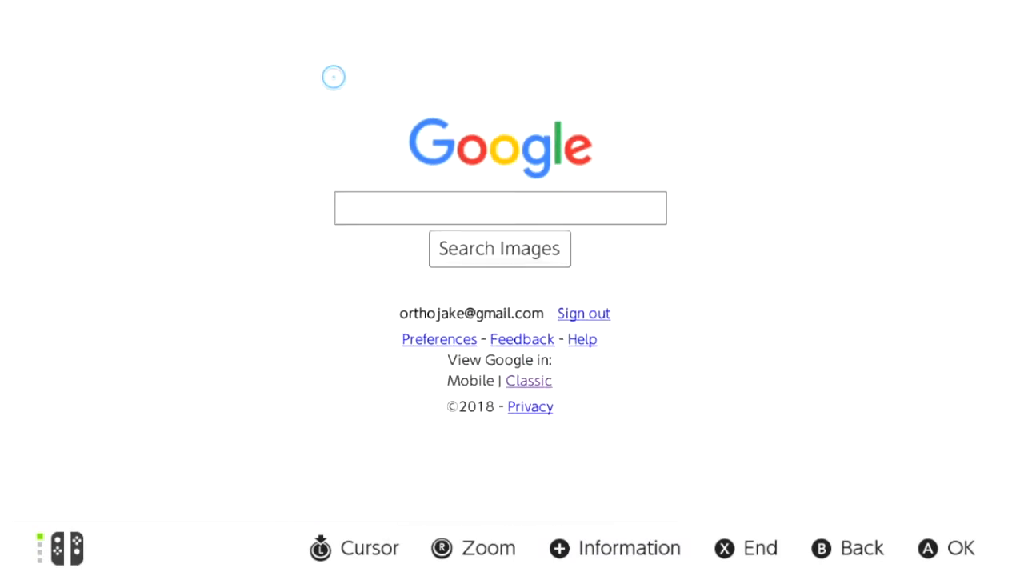
mouse_move(435, 198)
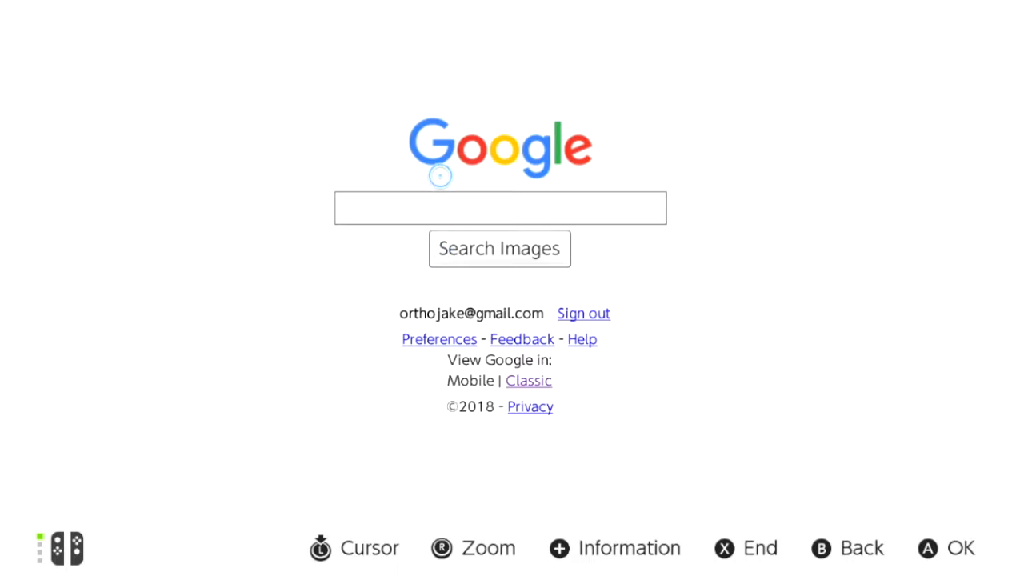
mouse_move(390, 178)
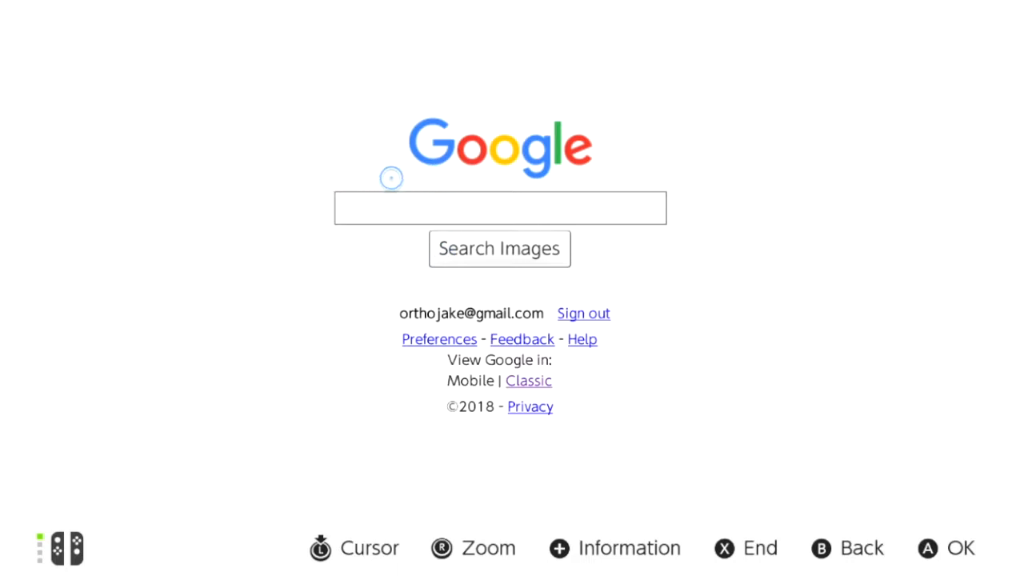
mouse_move(419, 216)
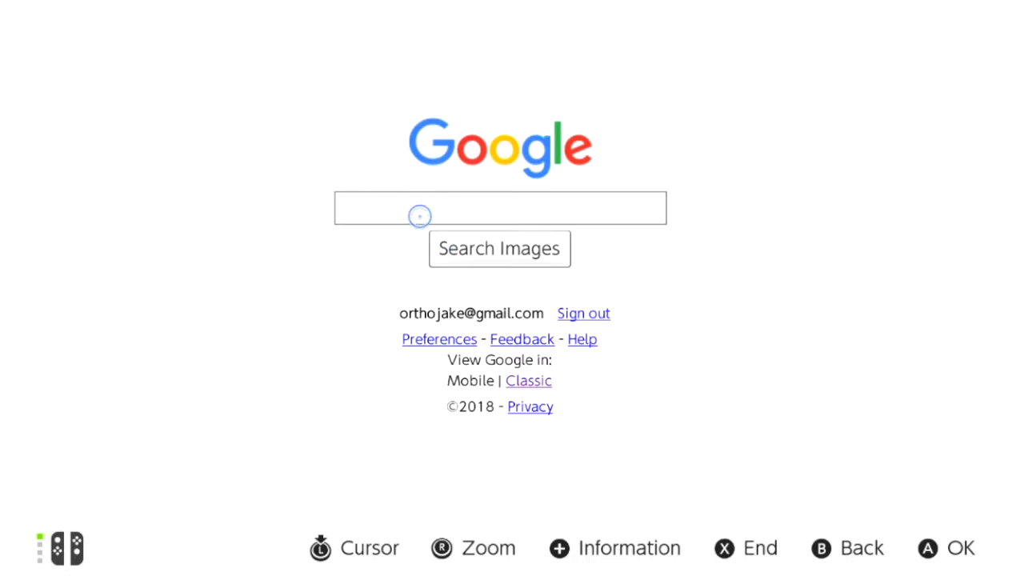
Enter 'google photos' as the query in the Google Images search box.
left_click(420, 208)
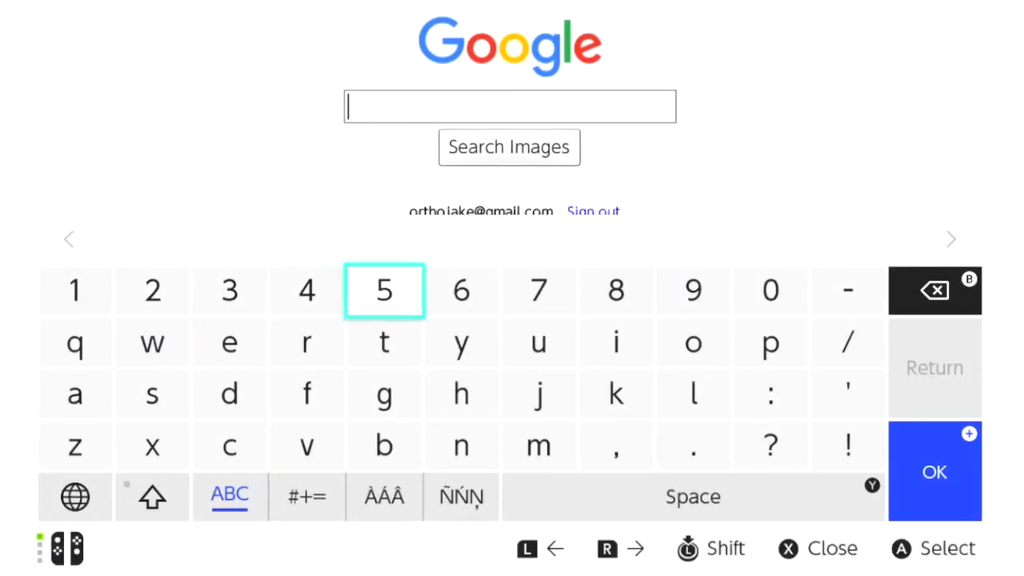
mouse_move(616, 342)
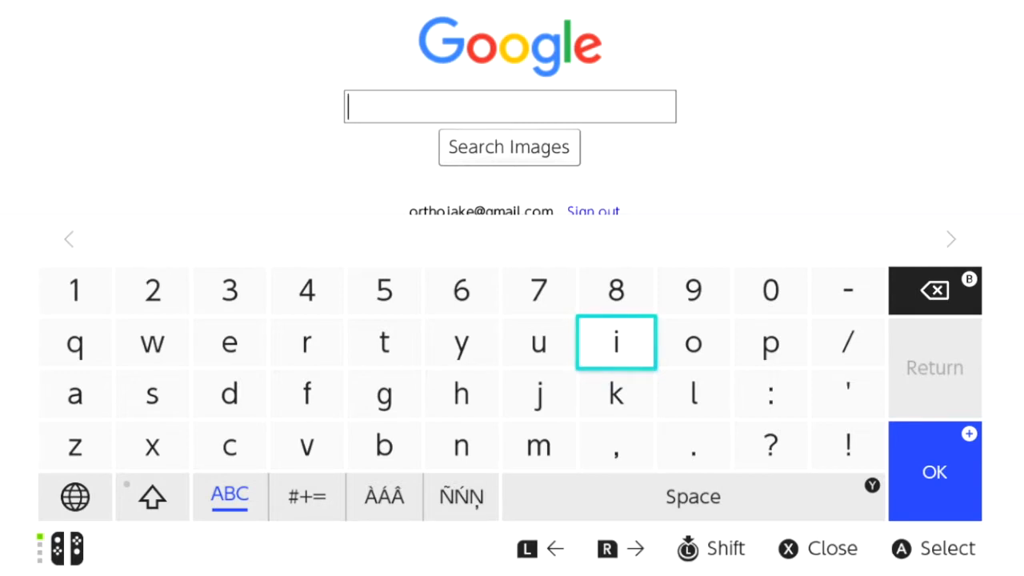
type("google phot5os")
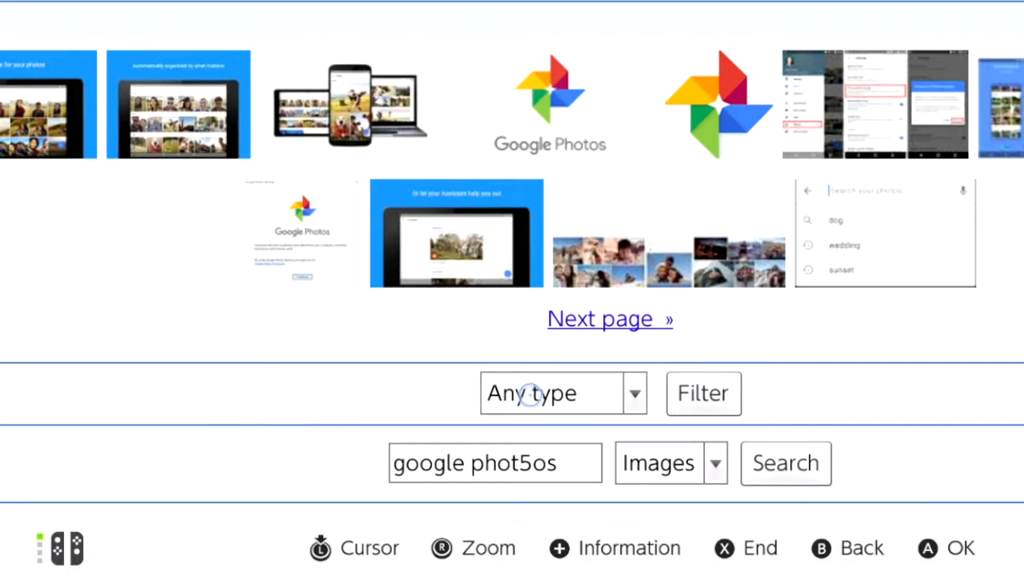
scroll("down", 3)
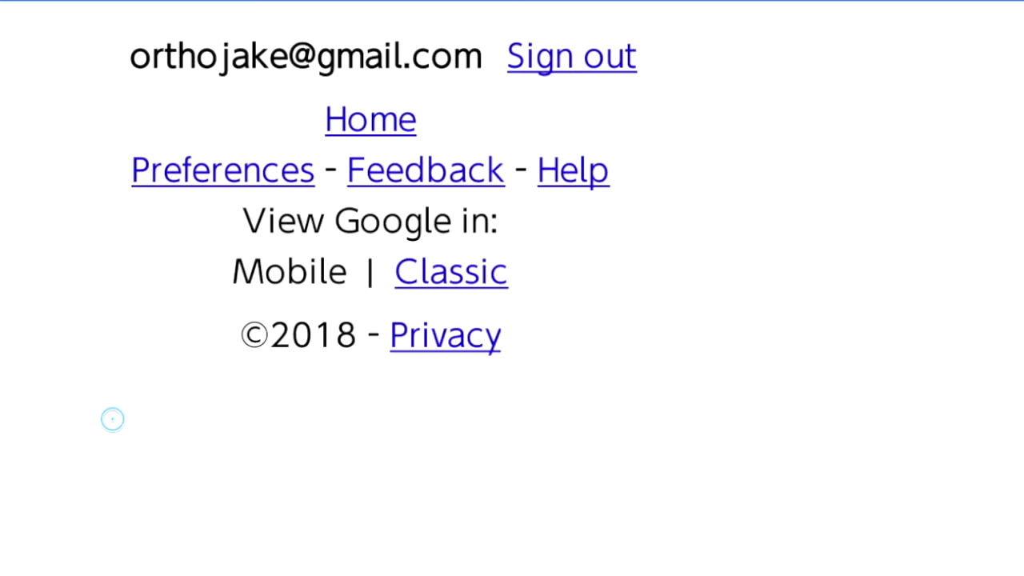
scroll("down", 3)
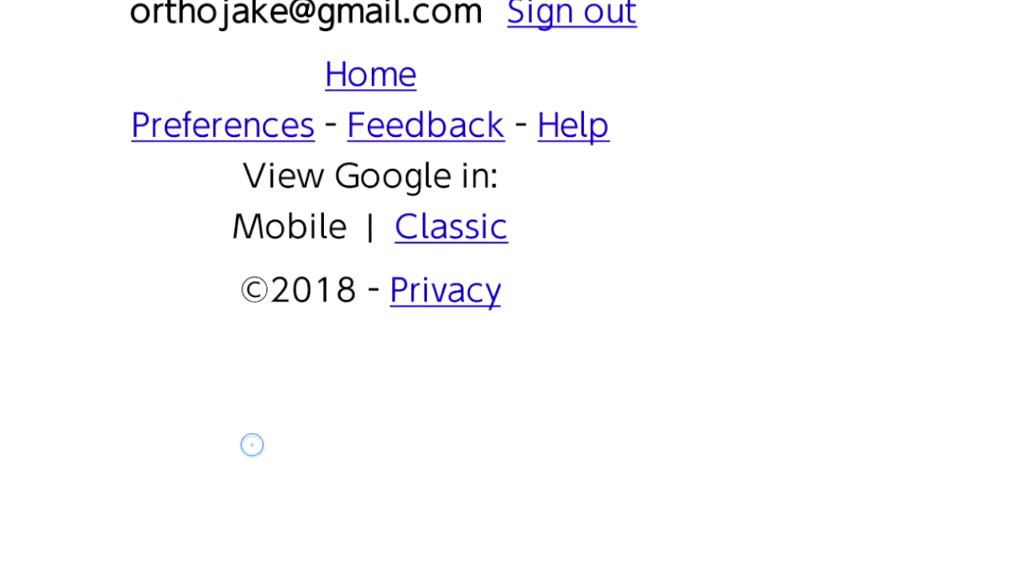
scroll("down", 3)
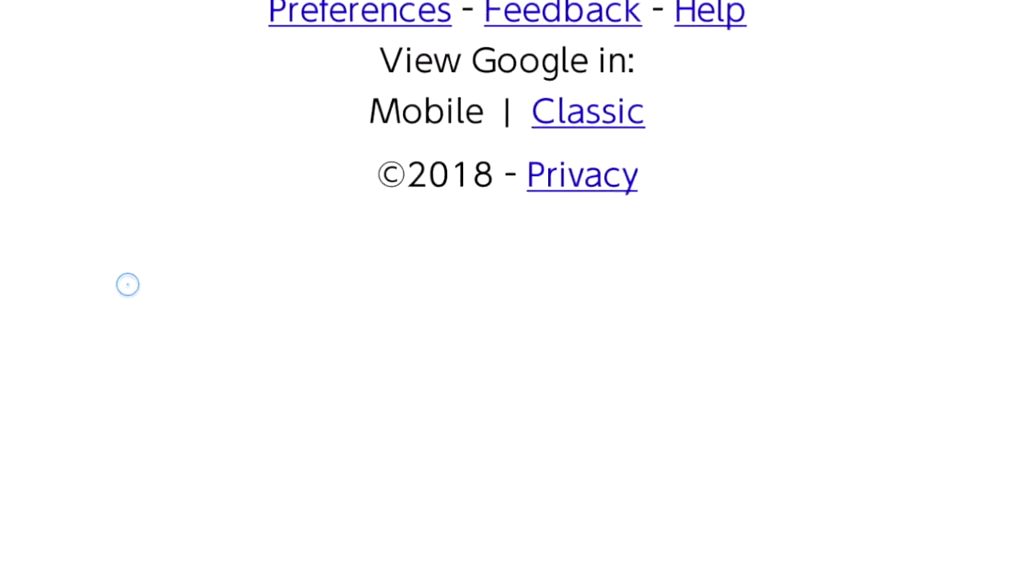
mouse_move(538, 195)
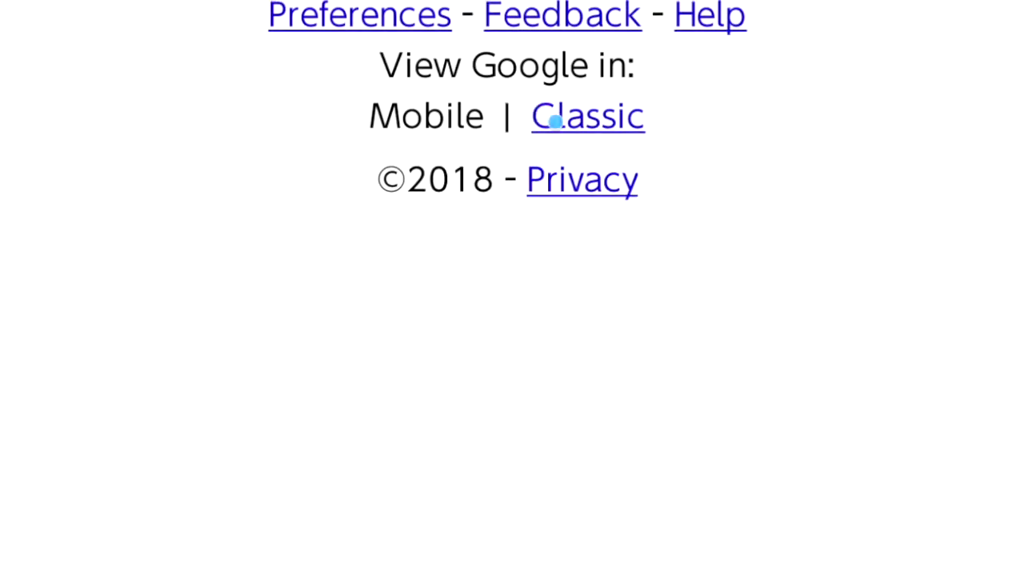
mouse_move(592, 134)
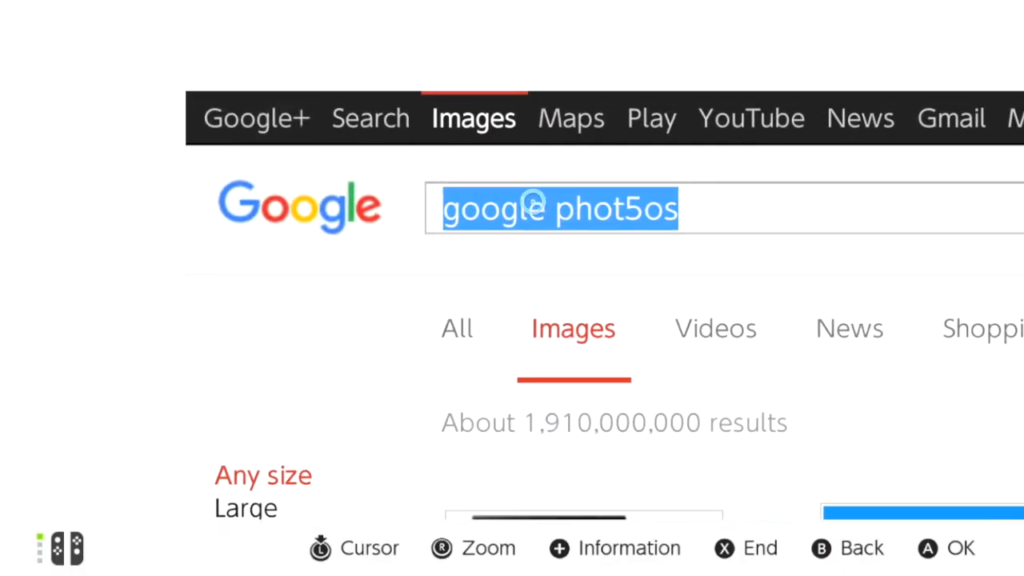
mouse_move(589, 138)
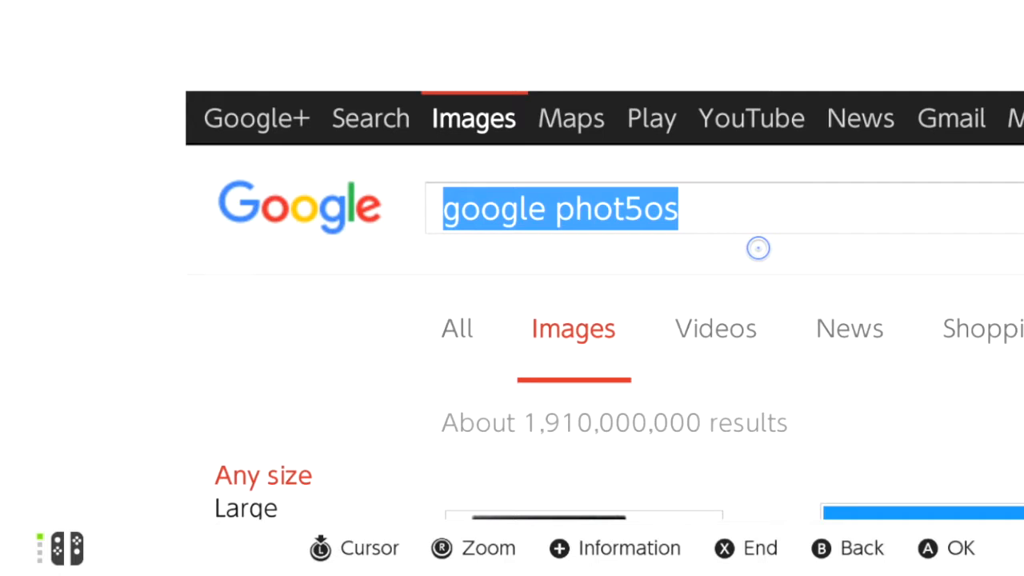
mouse_move(619, 476)
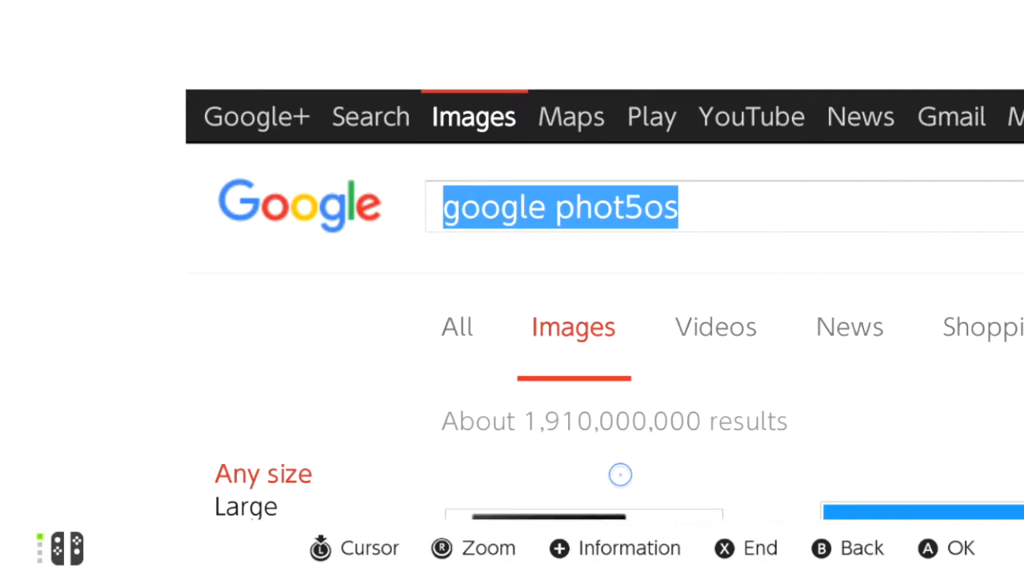
mouse_move(335, 323)
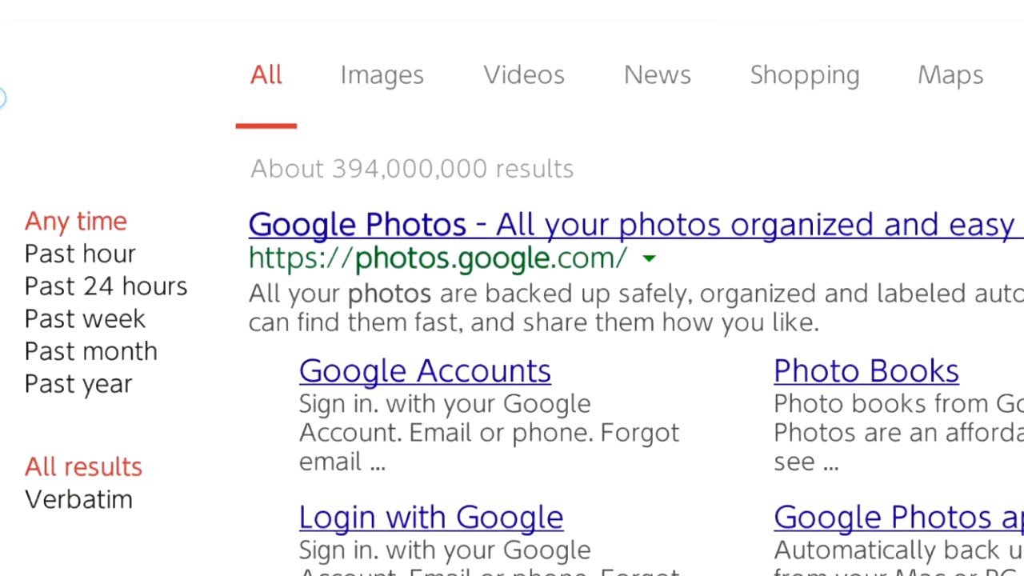
mouse_move(160, 179)
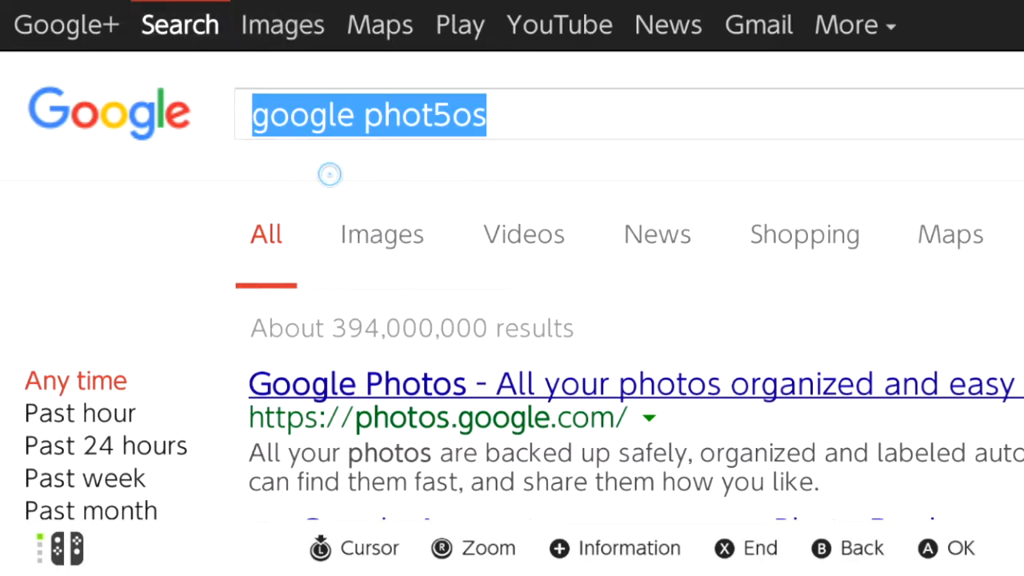
mouse_move(372, 323)
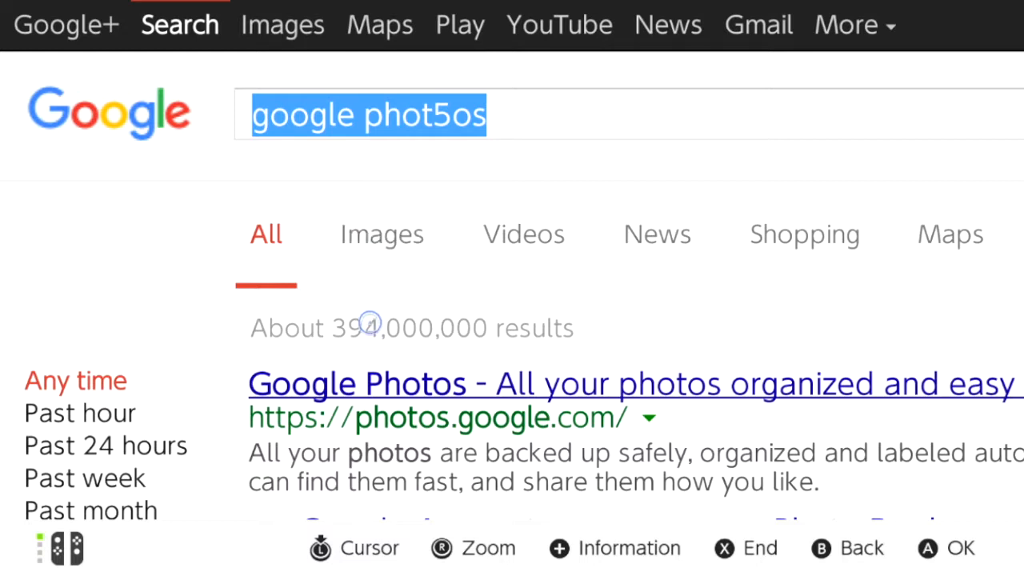
mouse_move(376, 381)
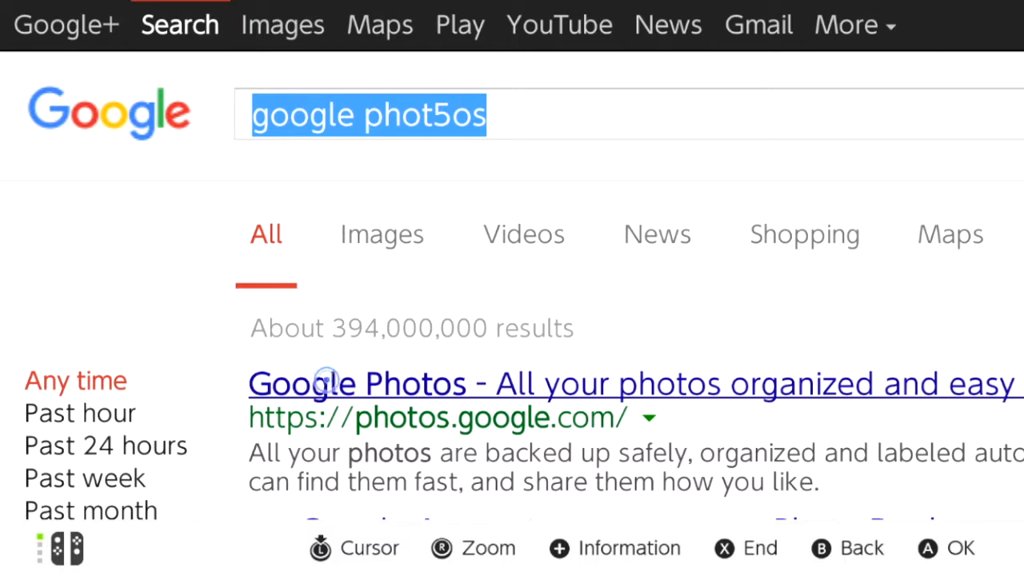
Open the Google Photos result and retry video playback, dismissing the 2809-1212 error twice.
left_click(326, 382)
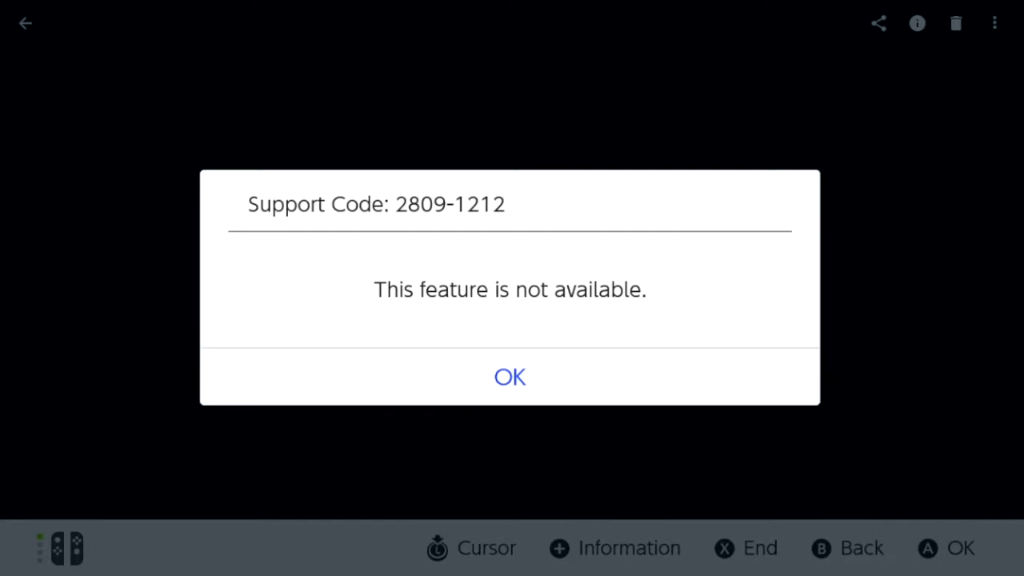
left_click(509, 378)
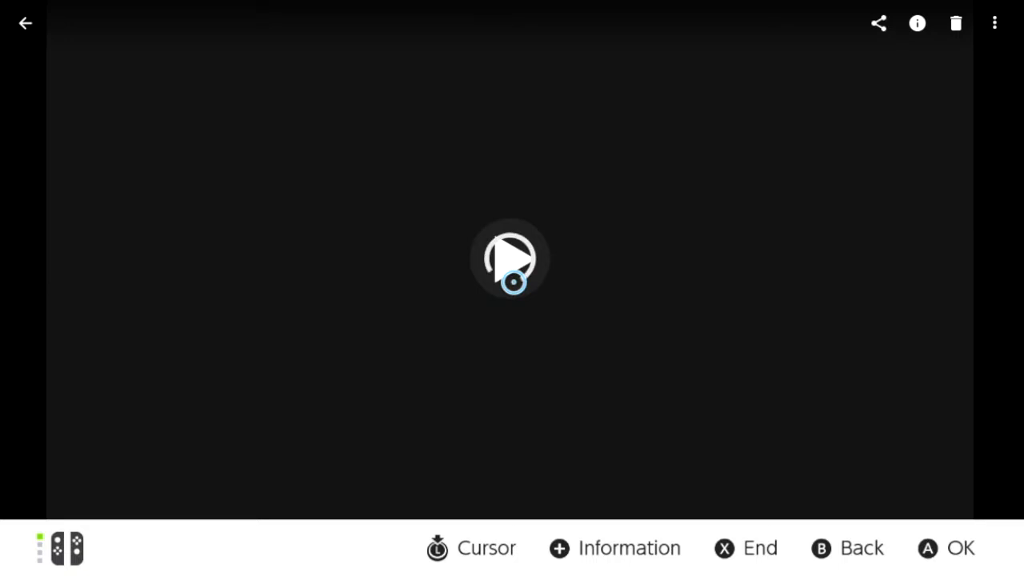
left_click(508, 259)
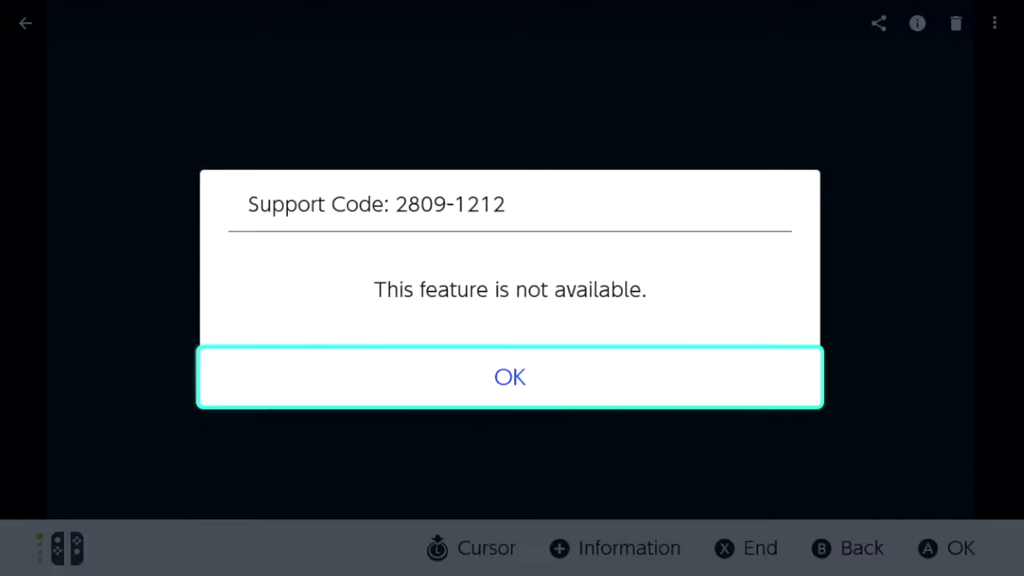
left_click(509, 377)
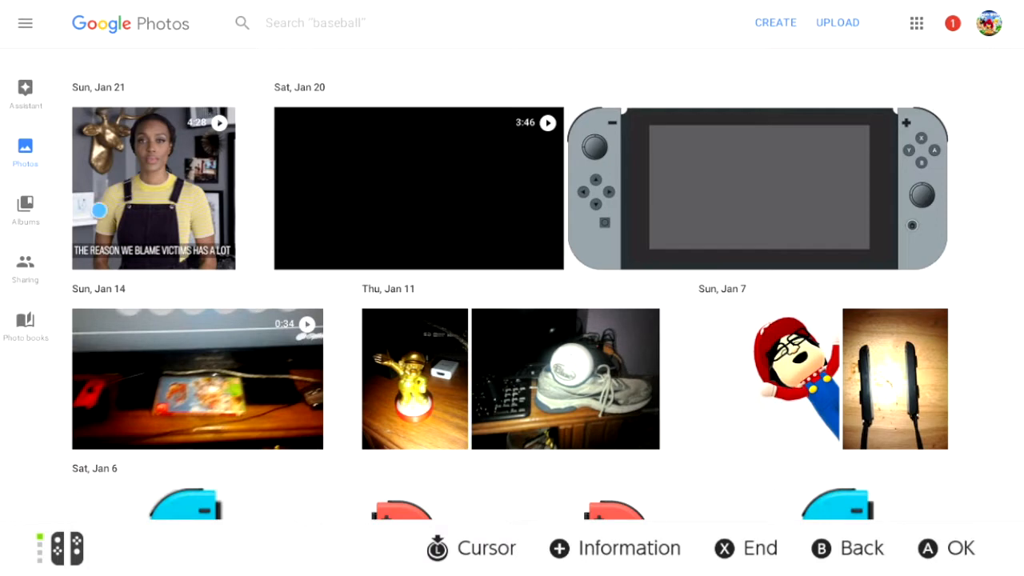
Try another video from the Photos library and dismiss its 2809-1212 support code error.
left_click(153, 188)
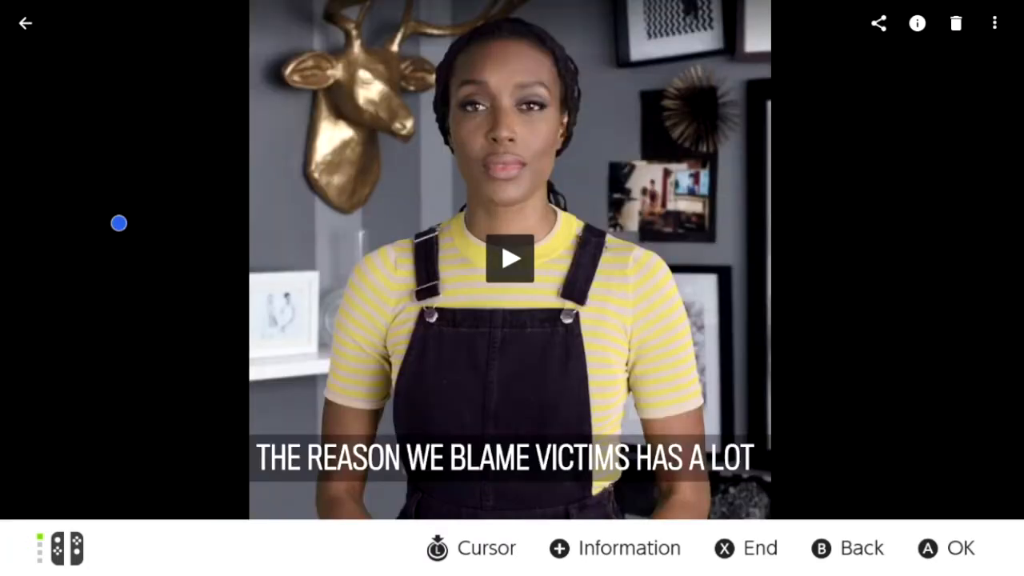
mouse_move(515, 297)
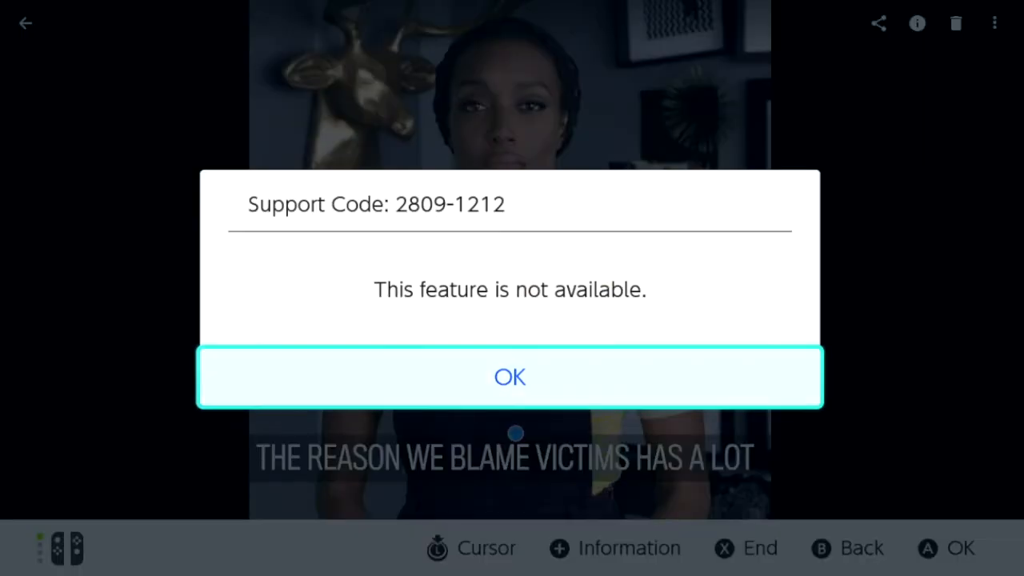
left_click(509, 377)
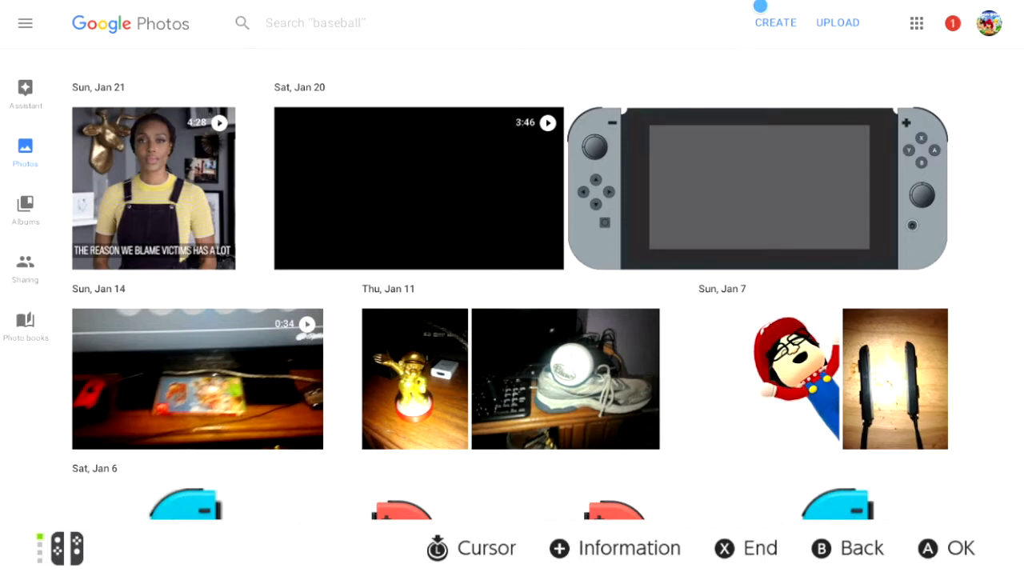
mouse_move(811, 139)
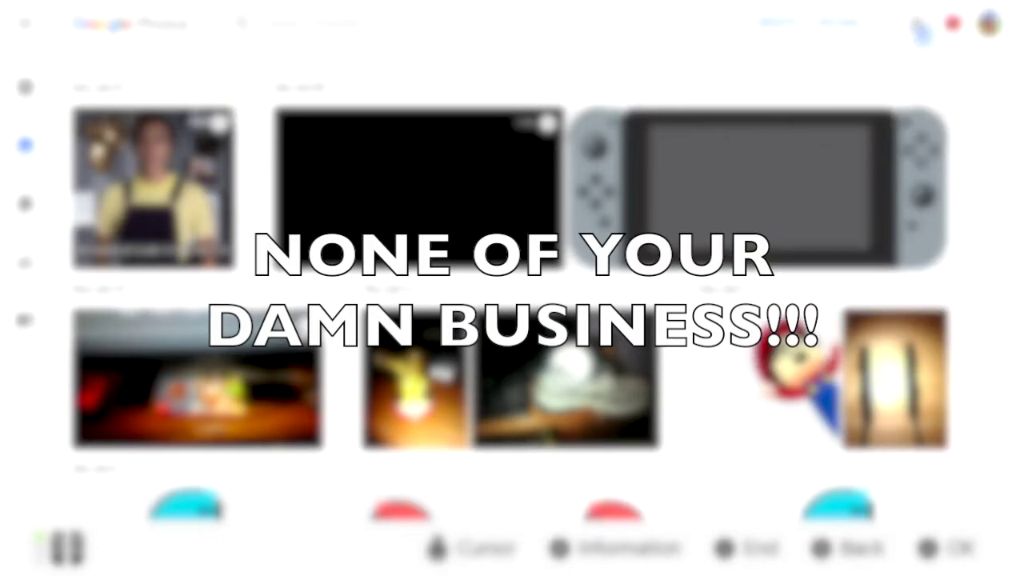
left_click(920, 26)
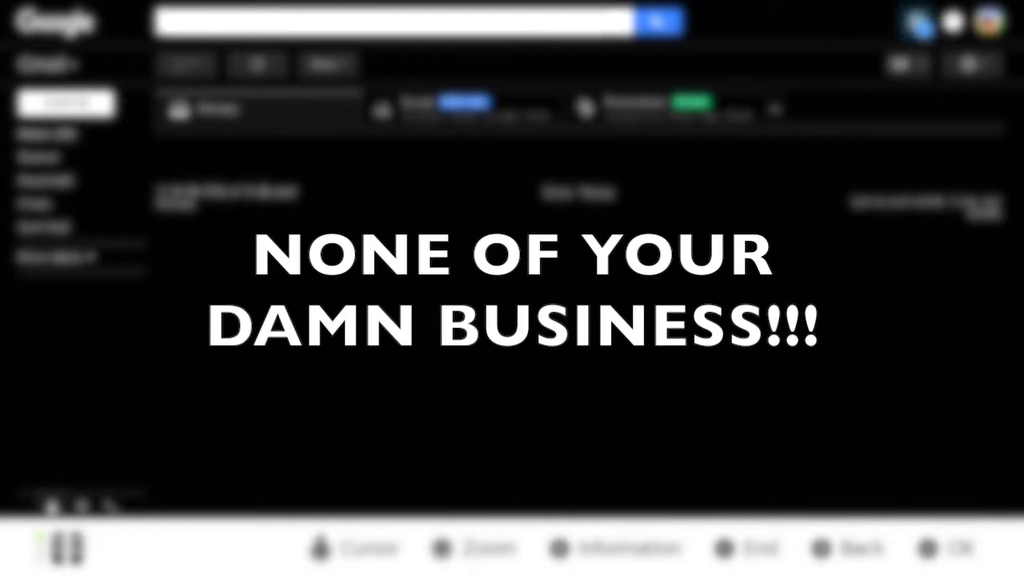
left_click(913, 23)
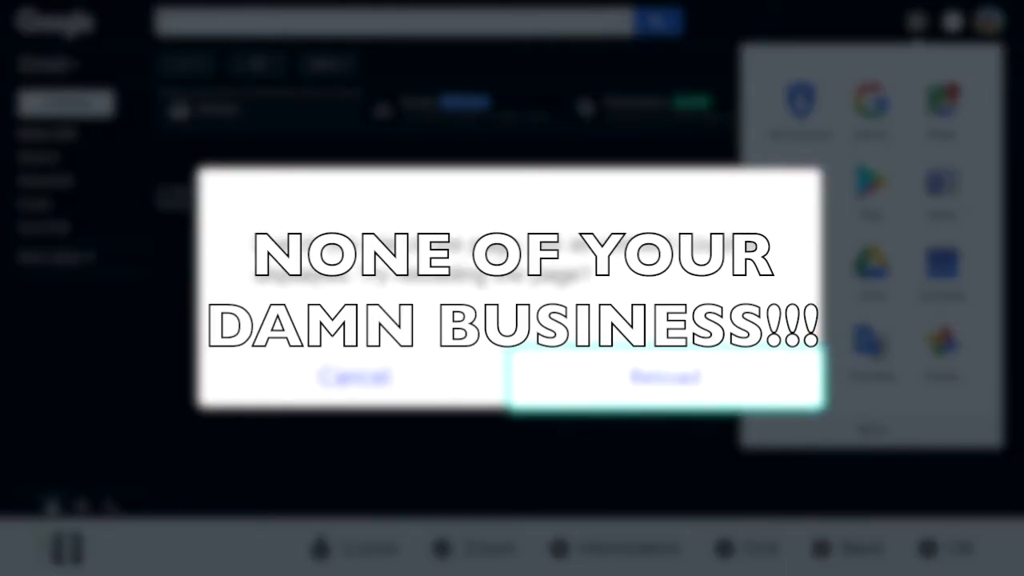
left_click(663, 378)
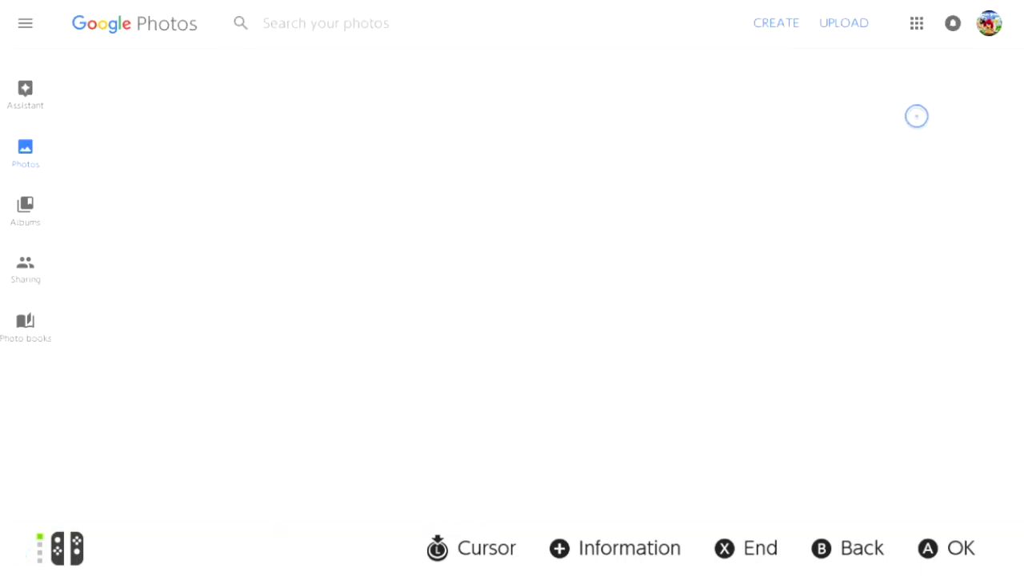
Navigate to YouTube and start signing in to the account from its home page.
left_click(915, 22)
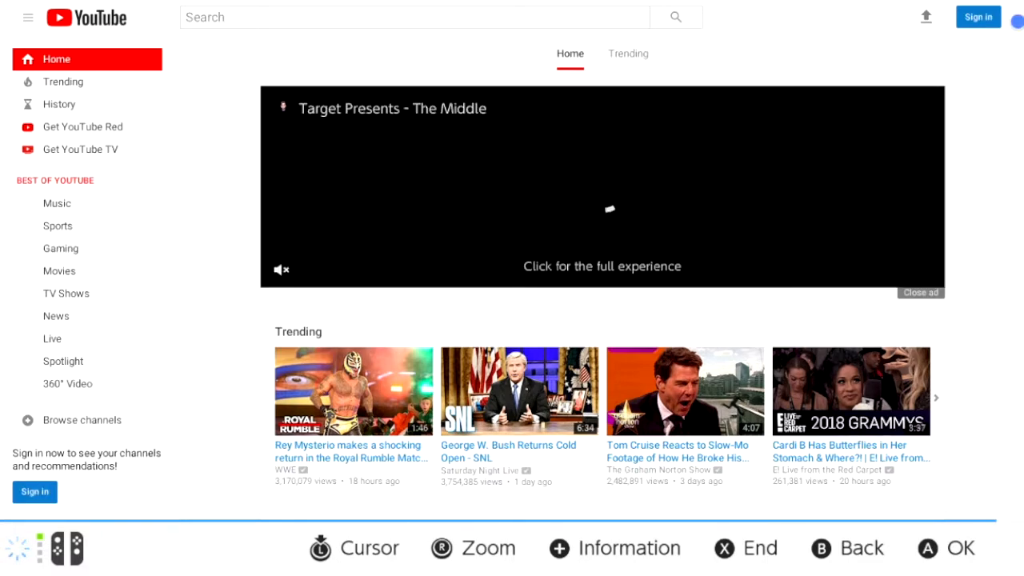
left_click(979, 17)
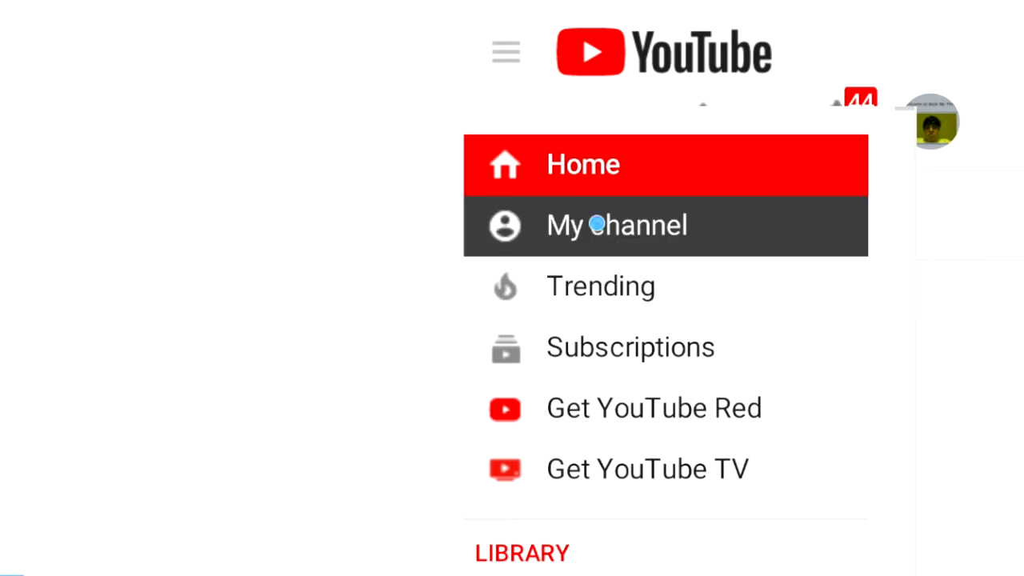
Go to your own channel's Videos and pick the European Game On US Switch upload.
left_click(597, 224)
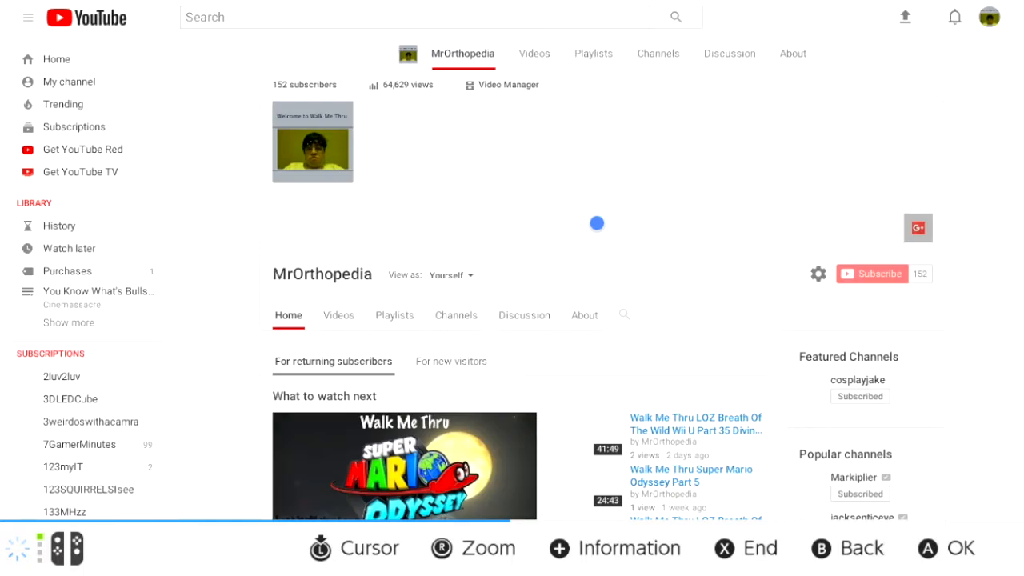
mouse_move(421, 432)
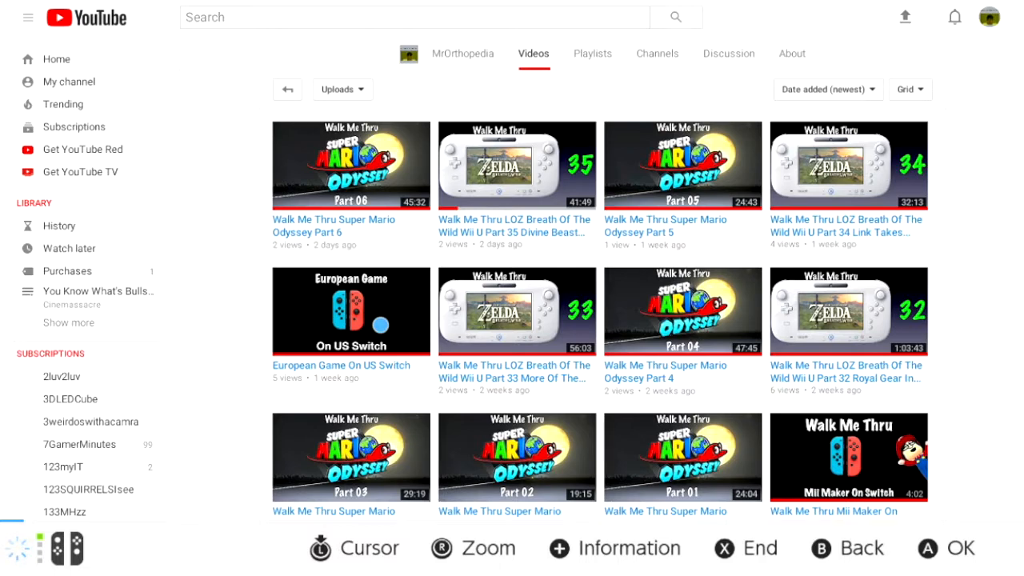
left_click(349, 310)
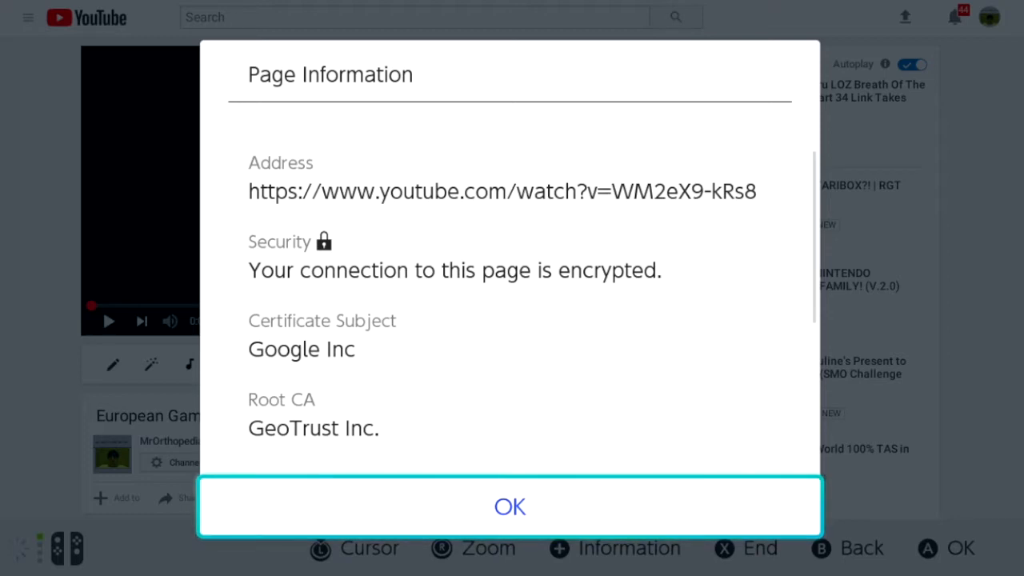
Close the Page Information panel and dismiss the 2809-1212 support code error.
scroll("down", 3)
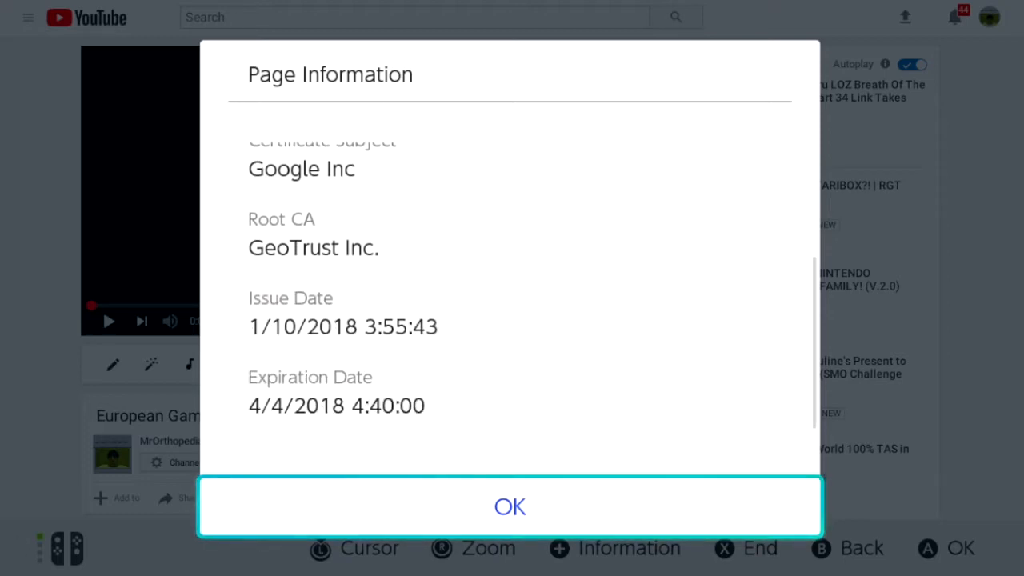
left_click(509, 506)
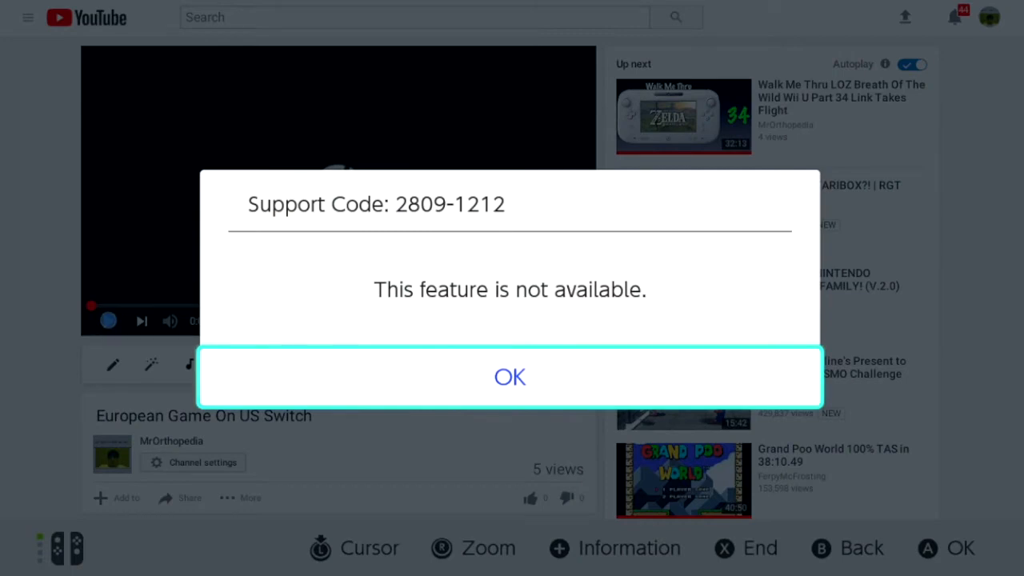
left_click(508, 377)
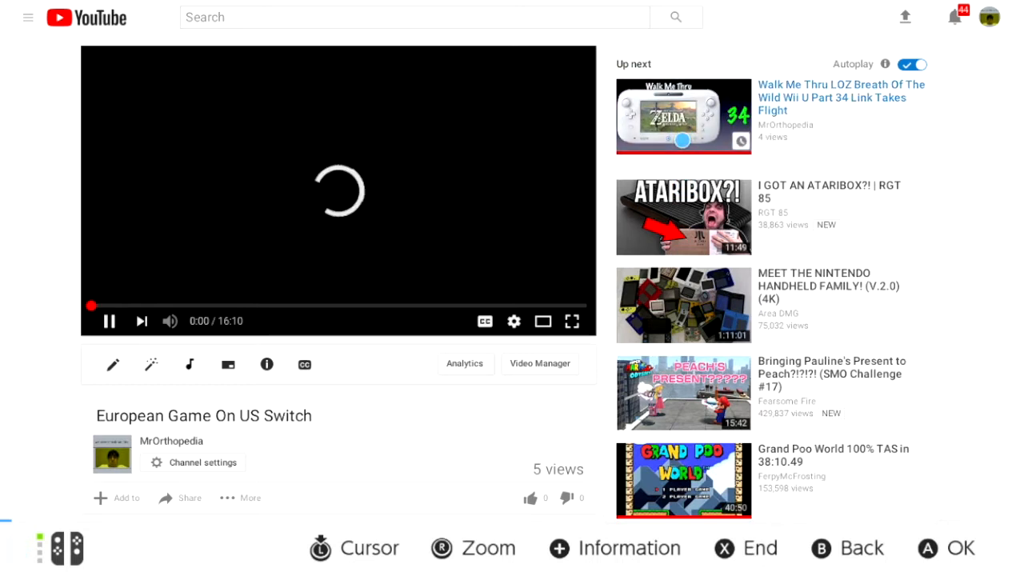
Play Breath Of The Wild Part 34 from Up next, then confirm closing the browser screen.
left_click(684, 117)
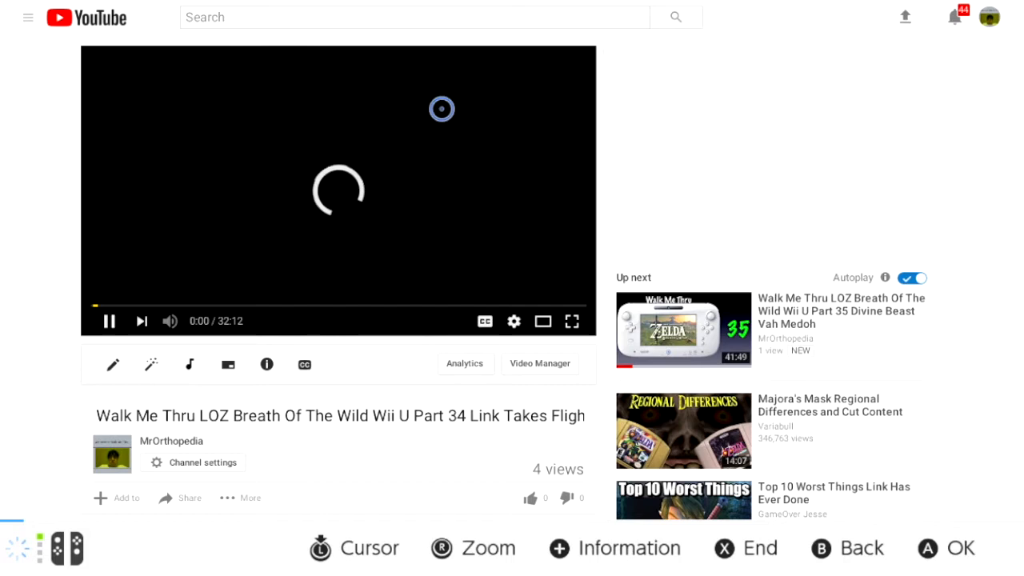
scroll("up", 3)
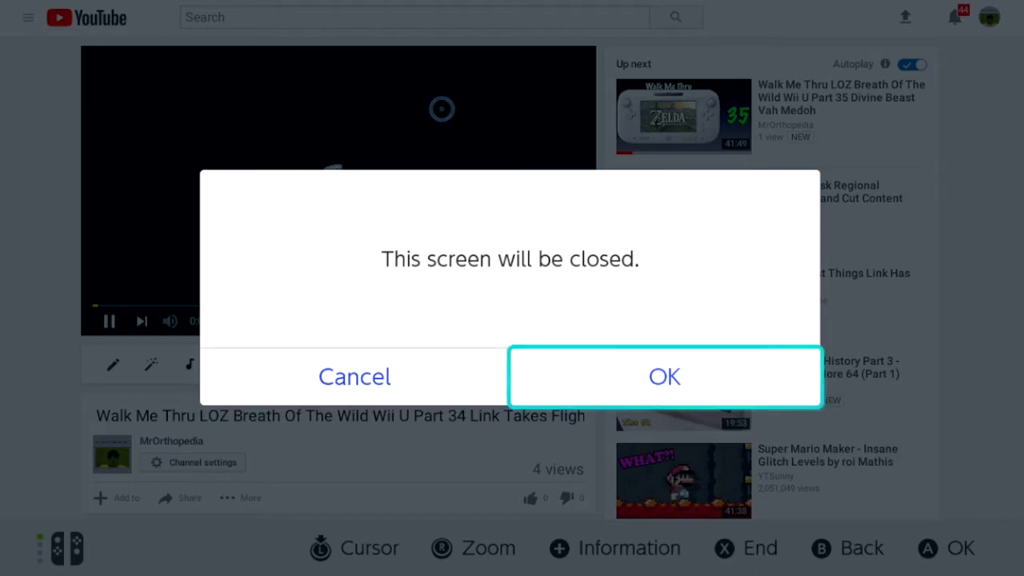
left_click(664, 376)
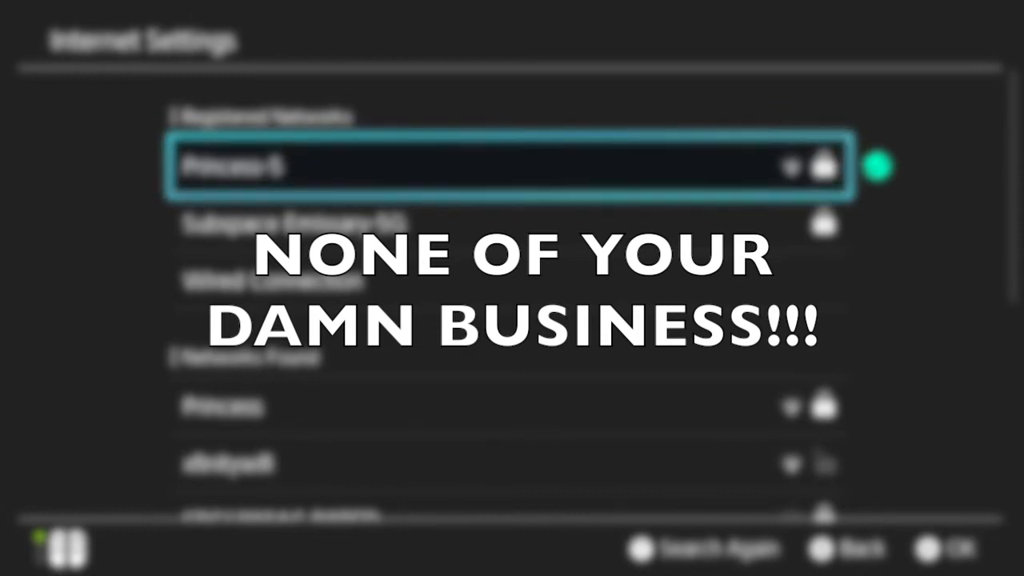
Select the first registered Wi-Fi network and show its connect, change and clear options.
left_click(512, 165)
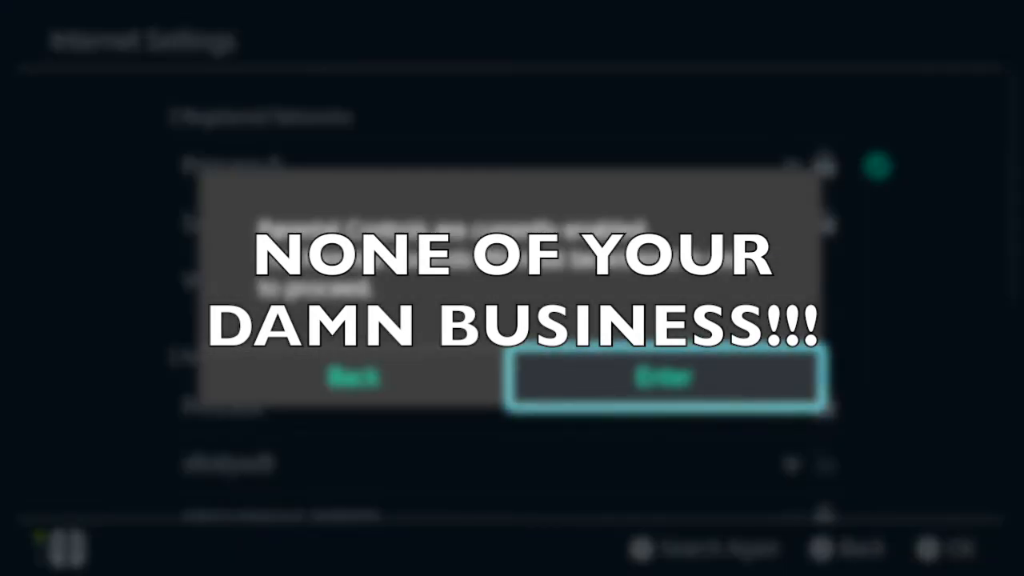
left_click(664, 378)
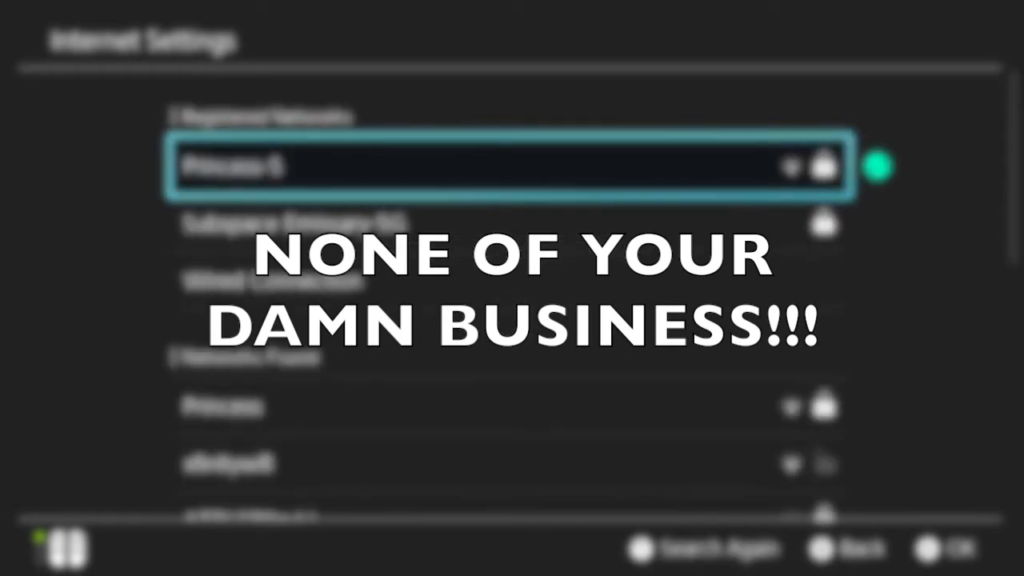
left_click(504, 164)
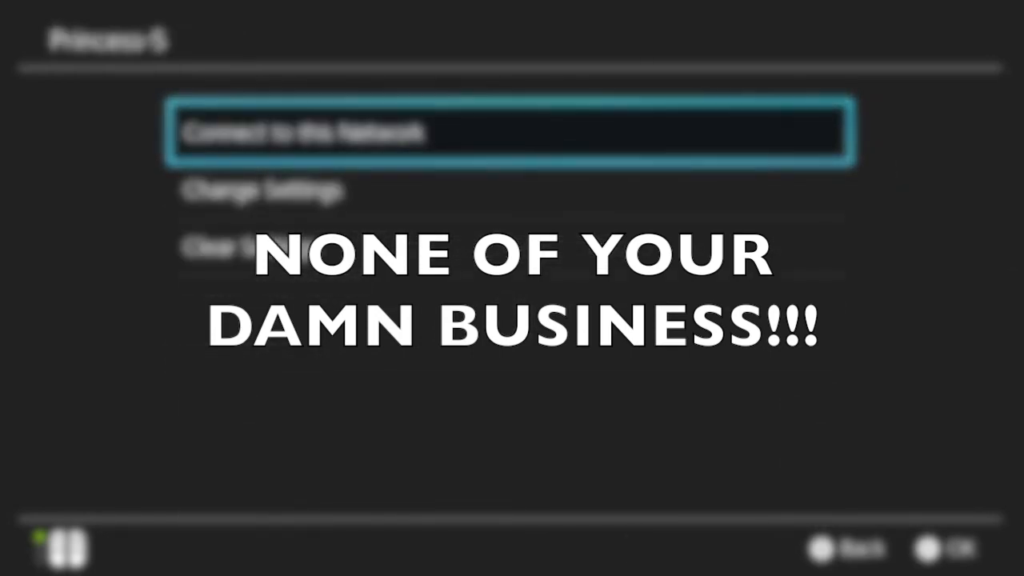